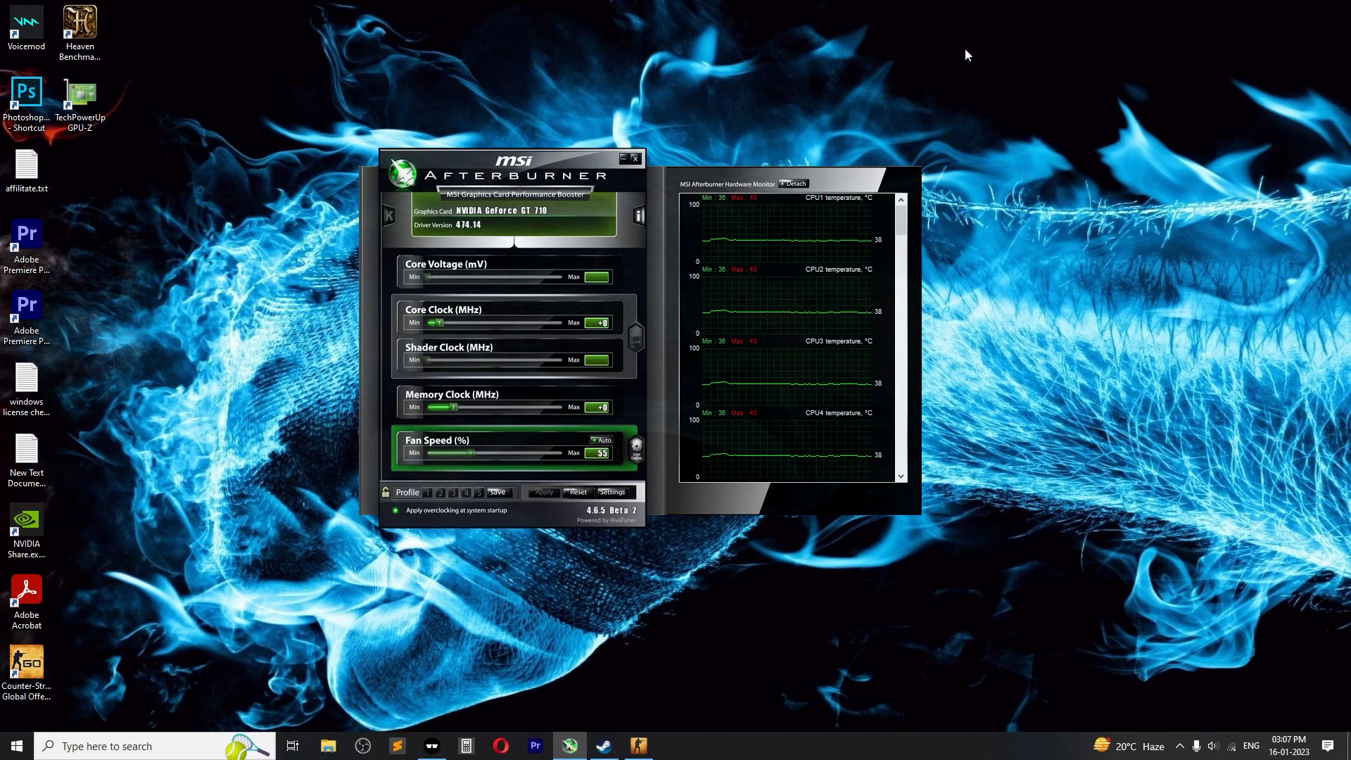
{"action": "mouse_move", "coordinate": [335, 464]}
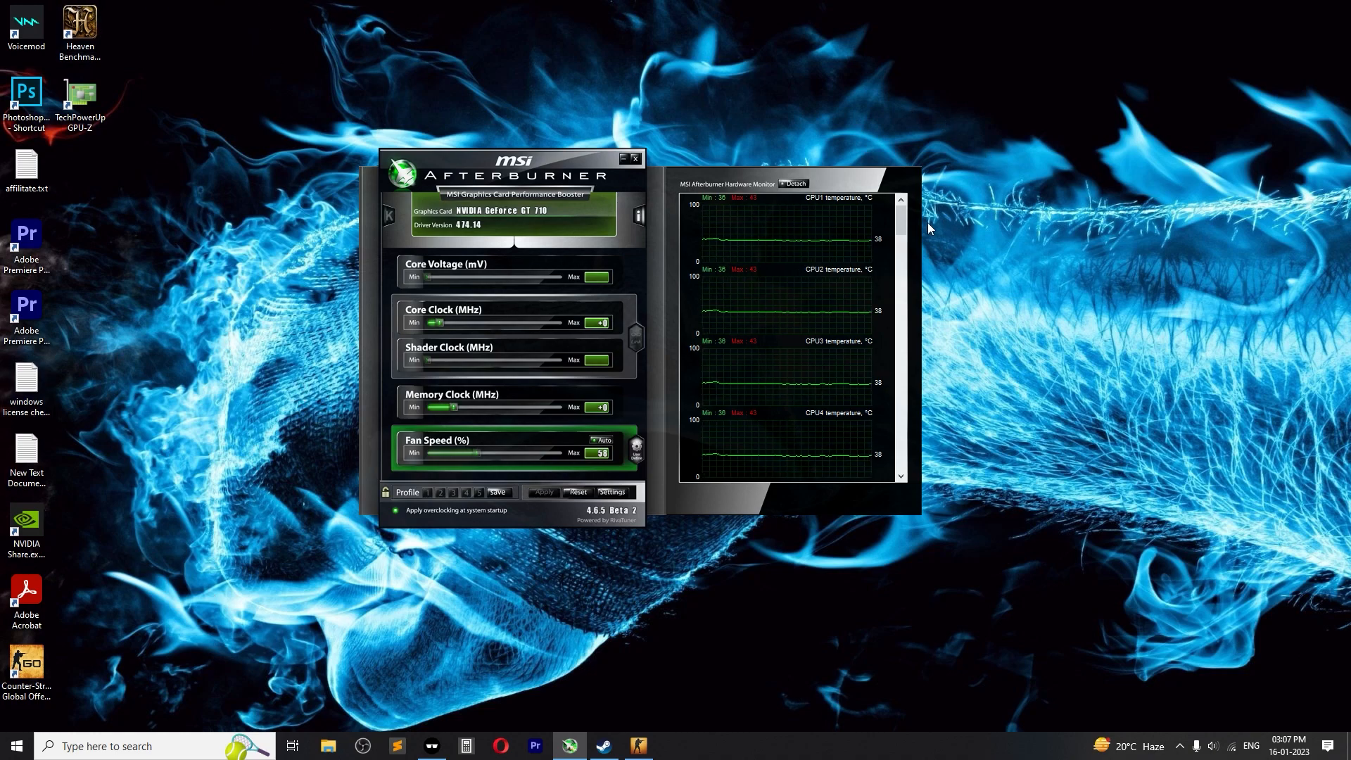
{"action": "mouse_move", "coordinate": [373, 681]}
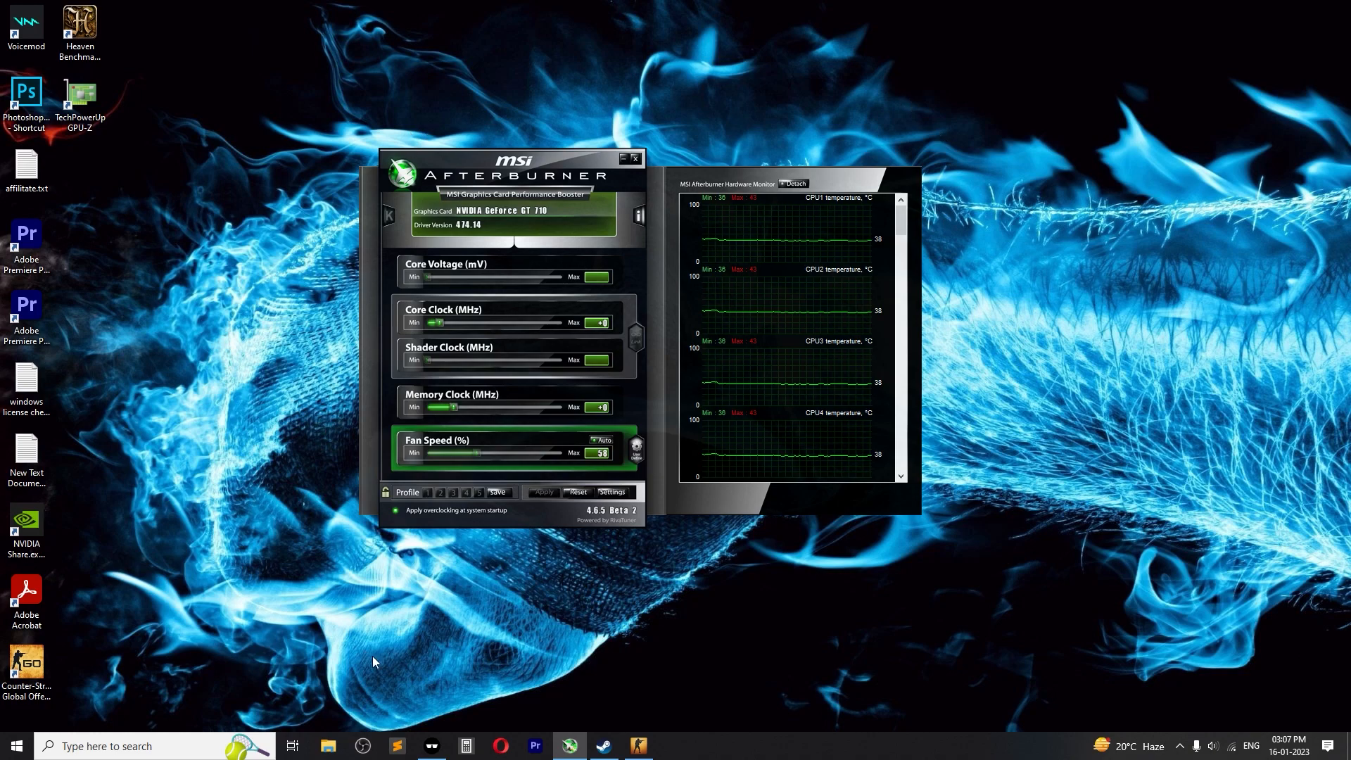
{"action": "mouse_move", "coordinate": [456, 327]}
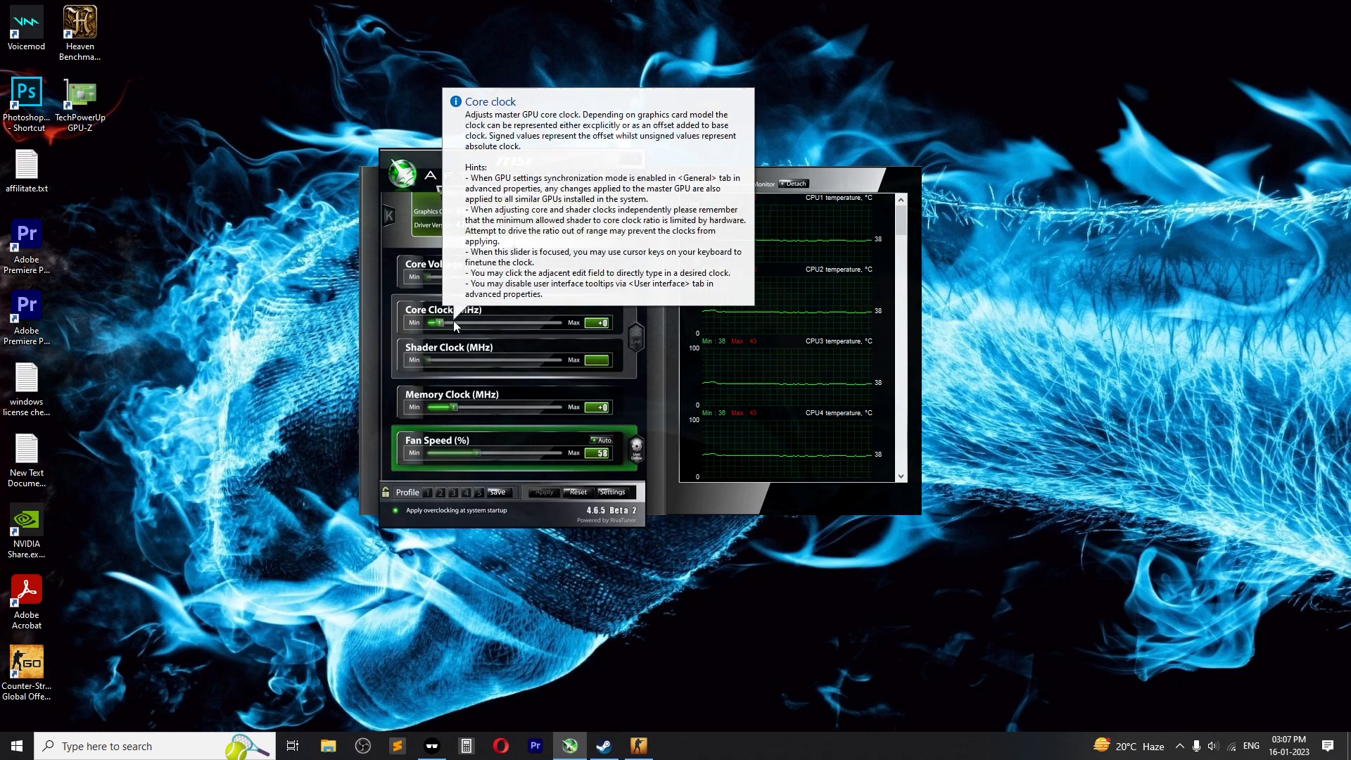
{"action": "mouse_move", "coordinate": [909, 146]}
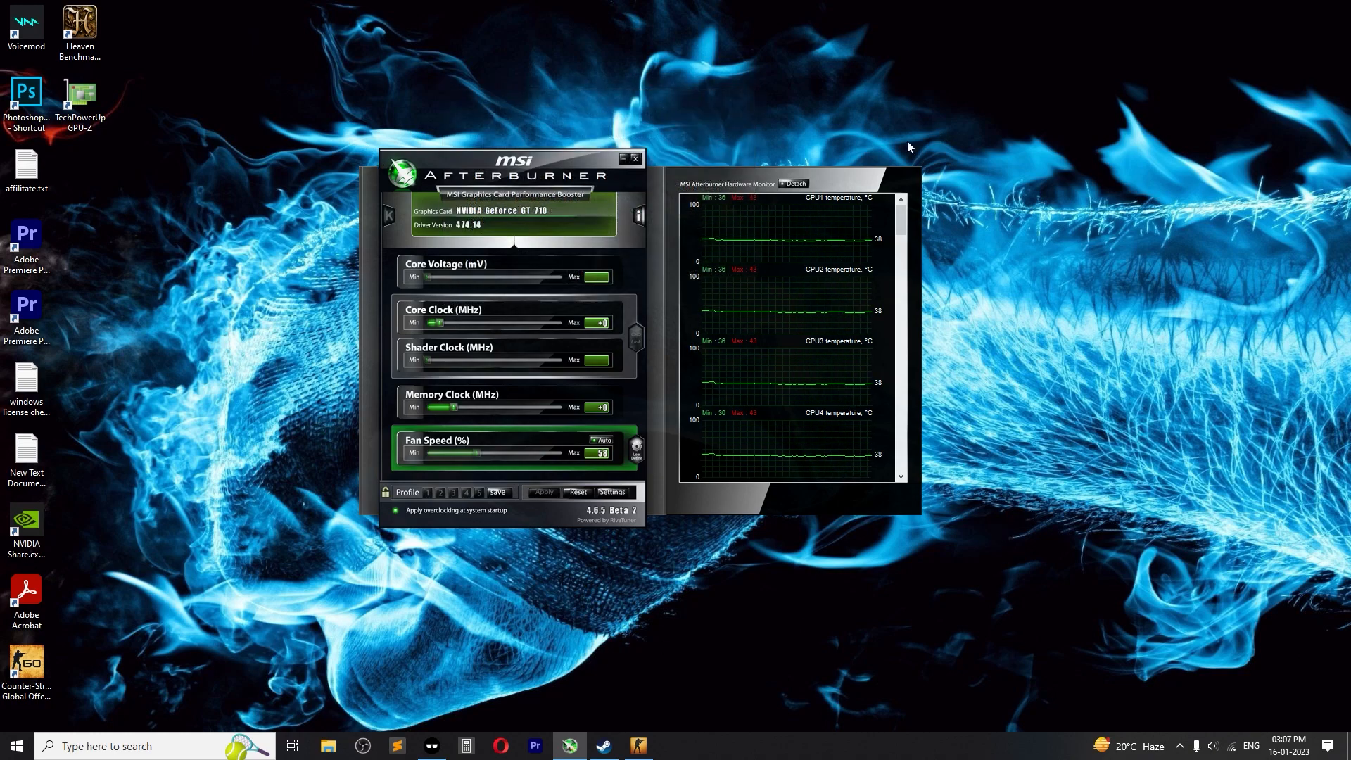
{"action": "mouse_move", "coordinate": [351, 136]}
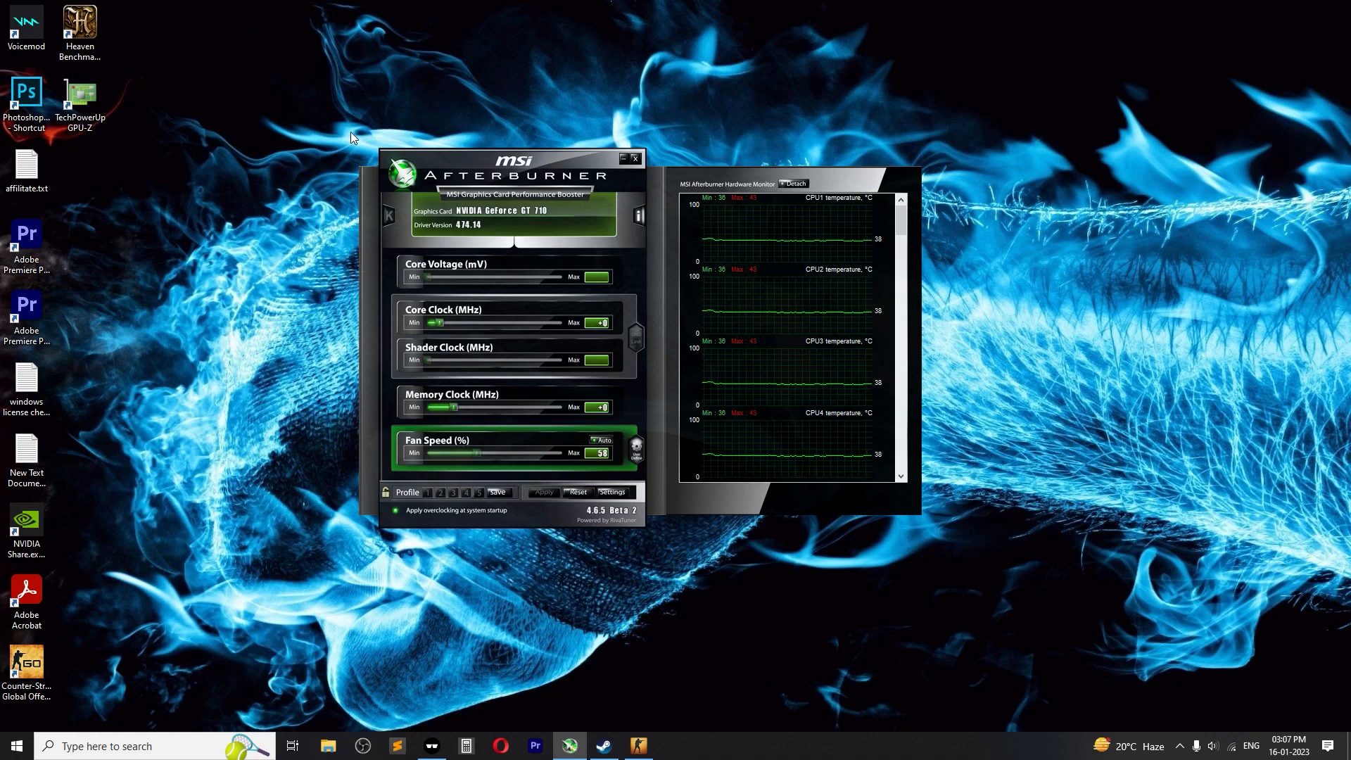
{"action": "mouse_move", "coordinate": [294, 496]}
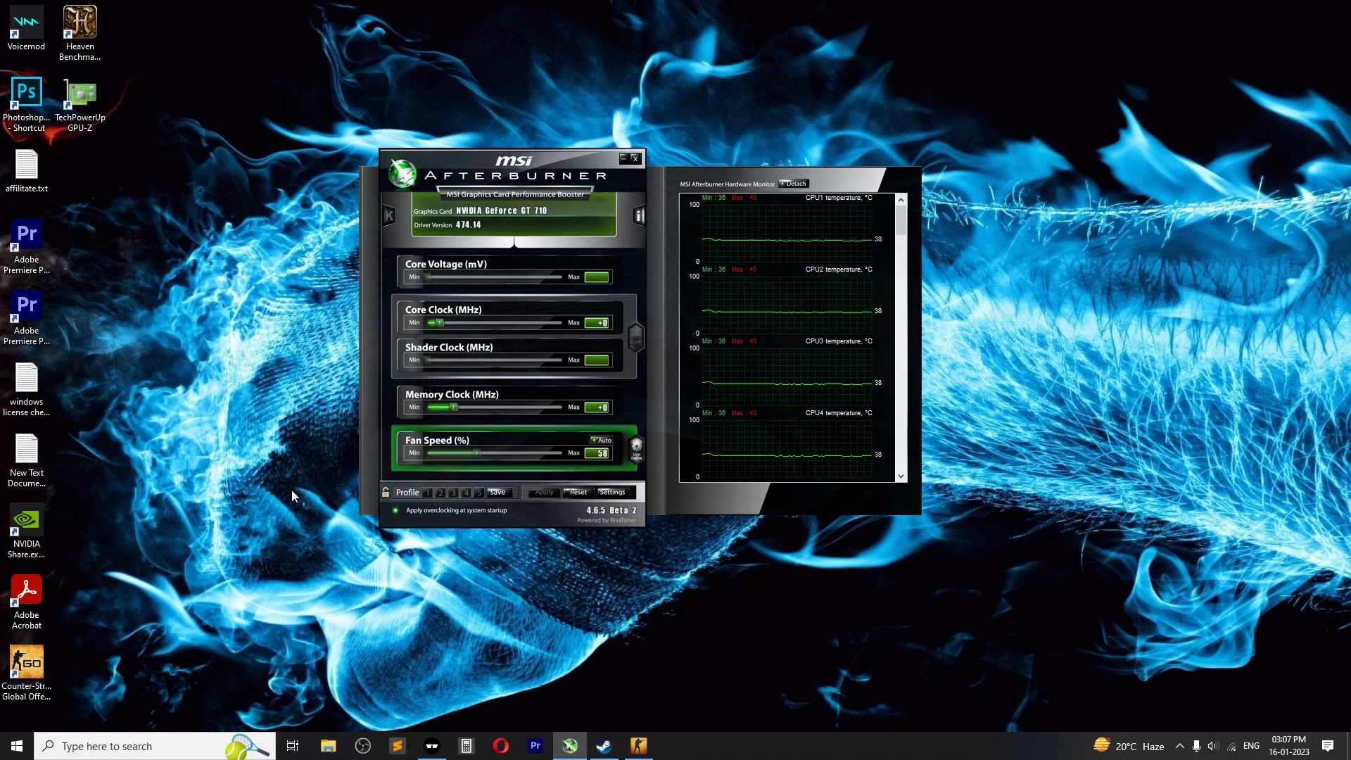
{"action": "mouse_move", "coordinate": [587, 545]}
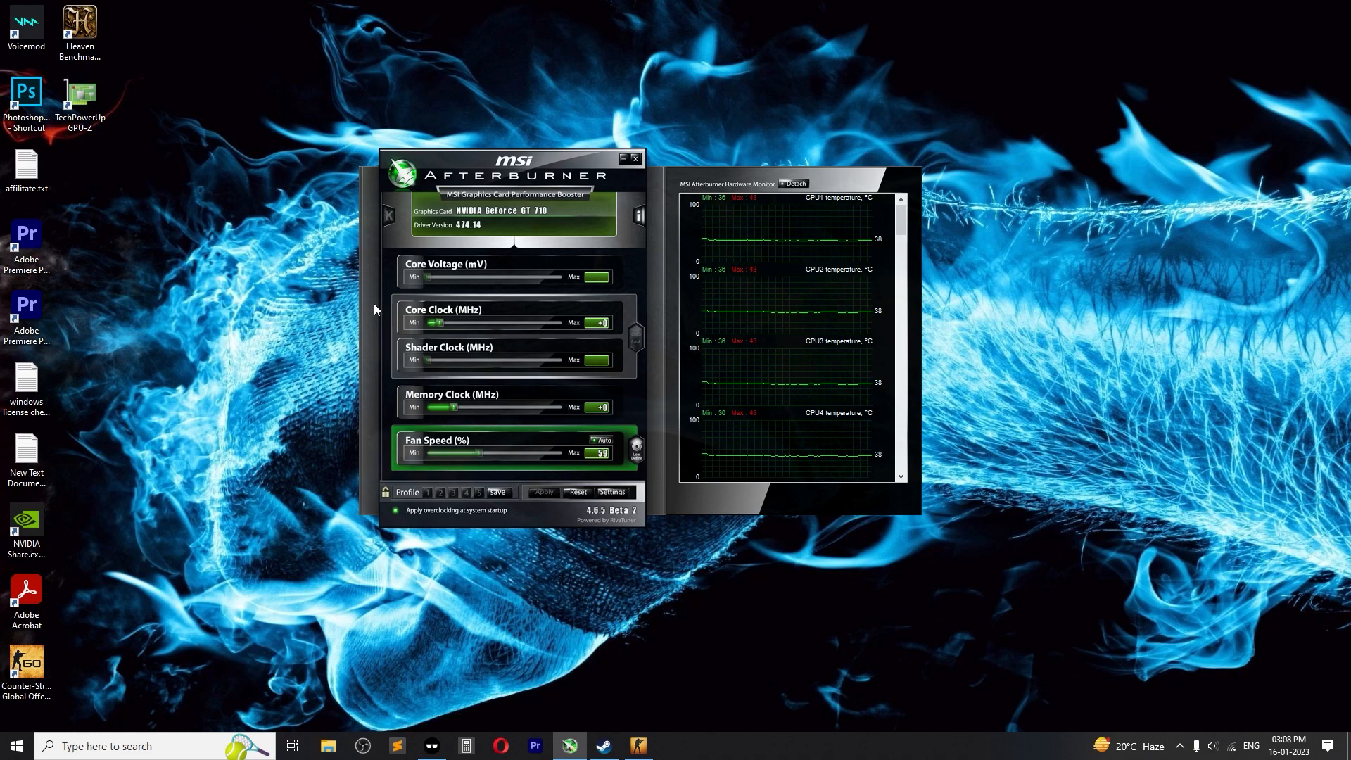
{"action": "mouse_move", "coordinate": [794, 623]}
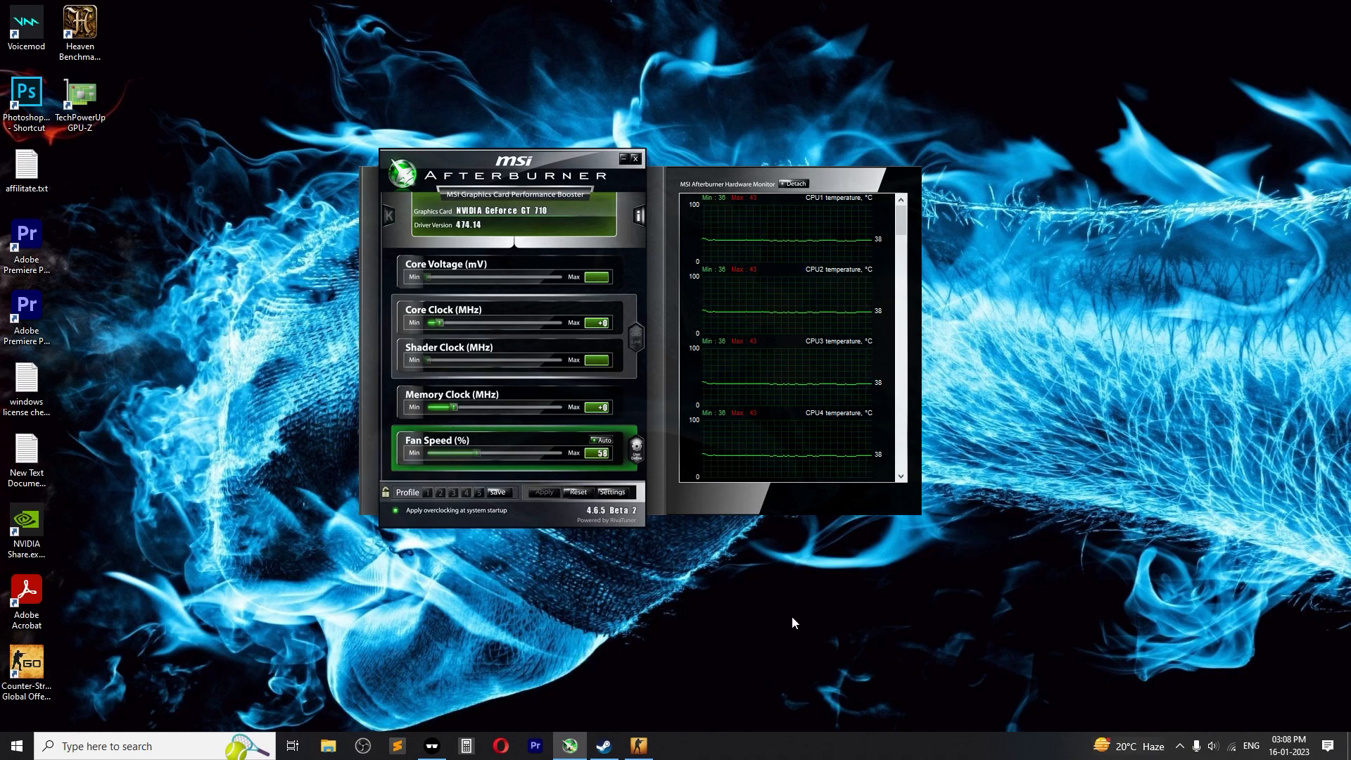
{"action": "mouse_move", "coordinate": [864, 627]}
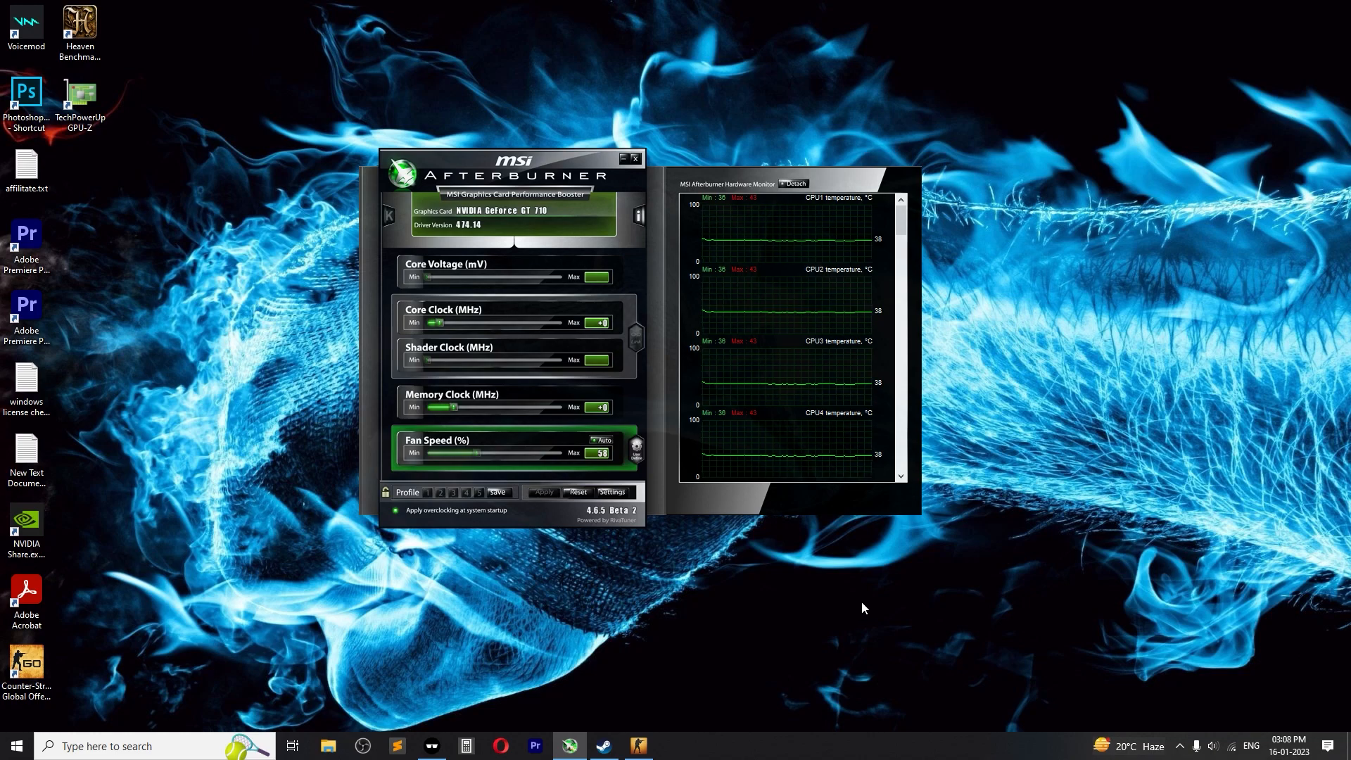
{"action": "mouse_move", "coordinate": [1198, 746]}
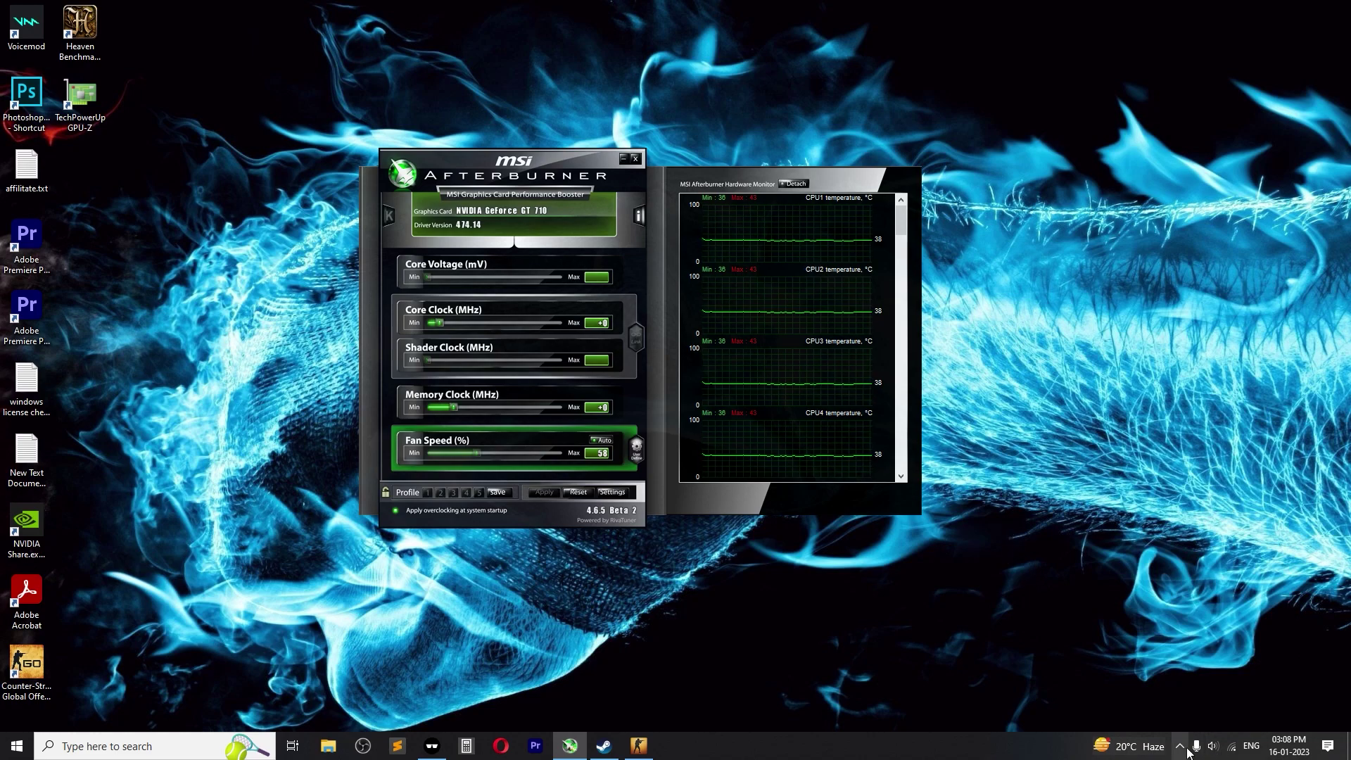
{"action": "mouse_move", "coordinate": [1184, 743]}
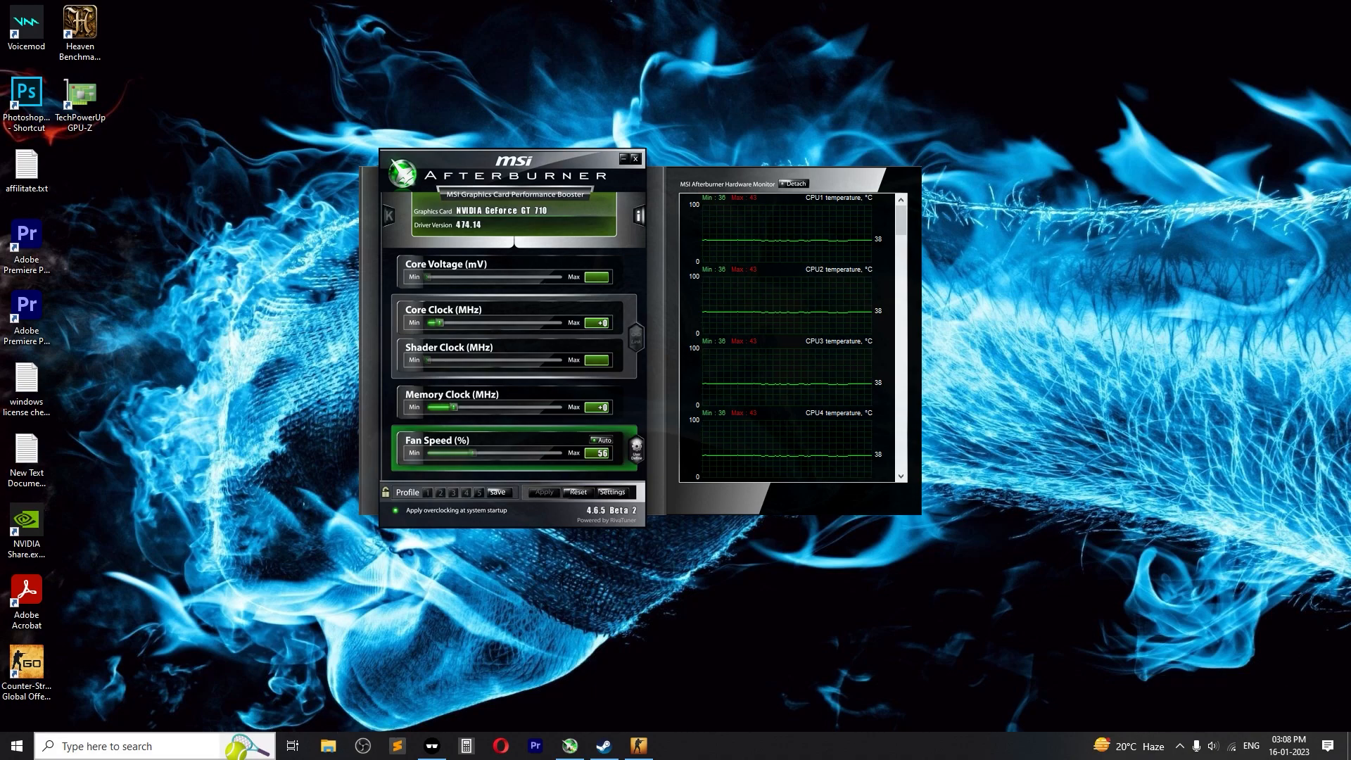
Download the RivaTuner Statistics Server 7.3.2 Final archive from Guru3D into Downloads
{"action": "type", "text": "riot Client"}
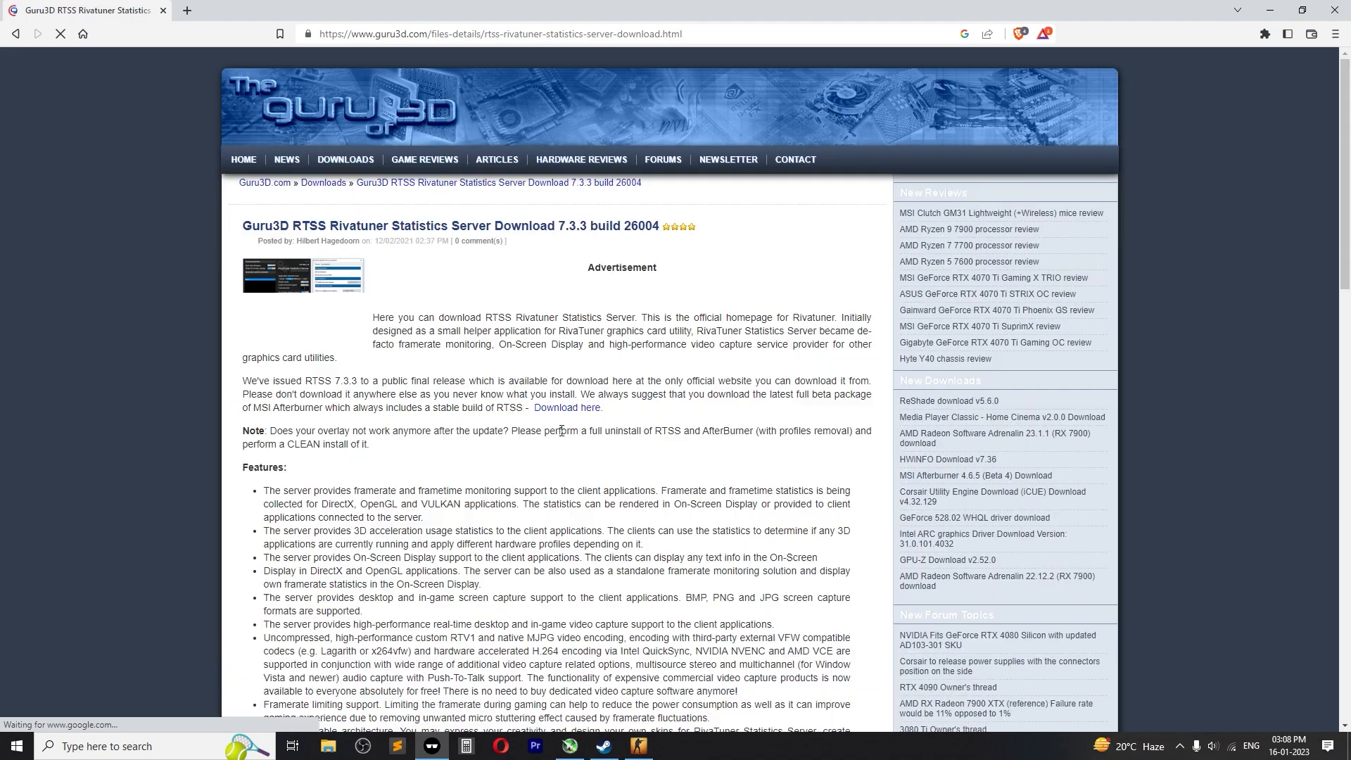
{"action": "scroll", "scroll_direction": "down", "scroll_amount": 3}
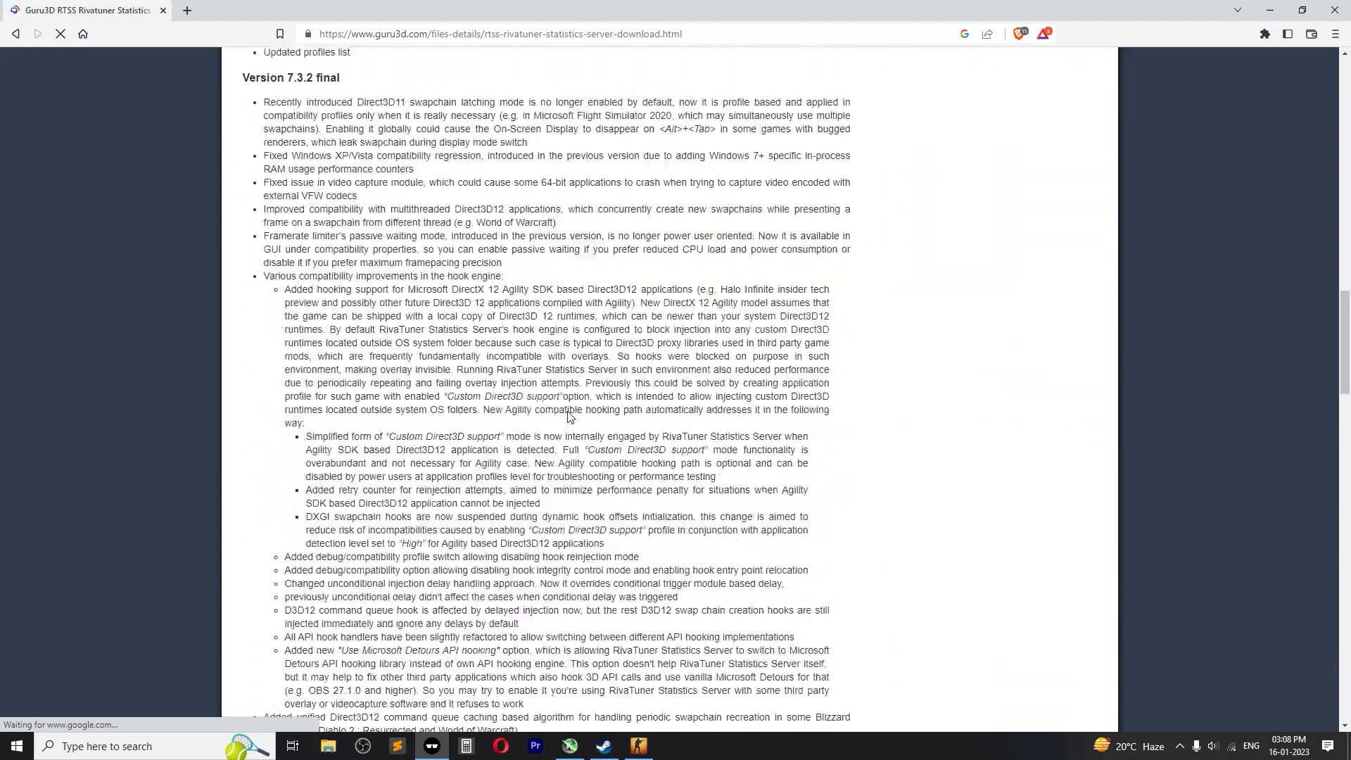
{"action": "scroll", "scroll_direction": "down", "scroll_amount": 3}
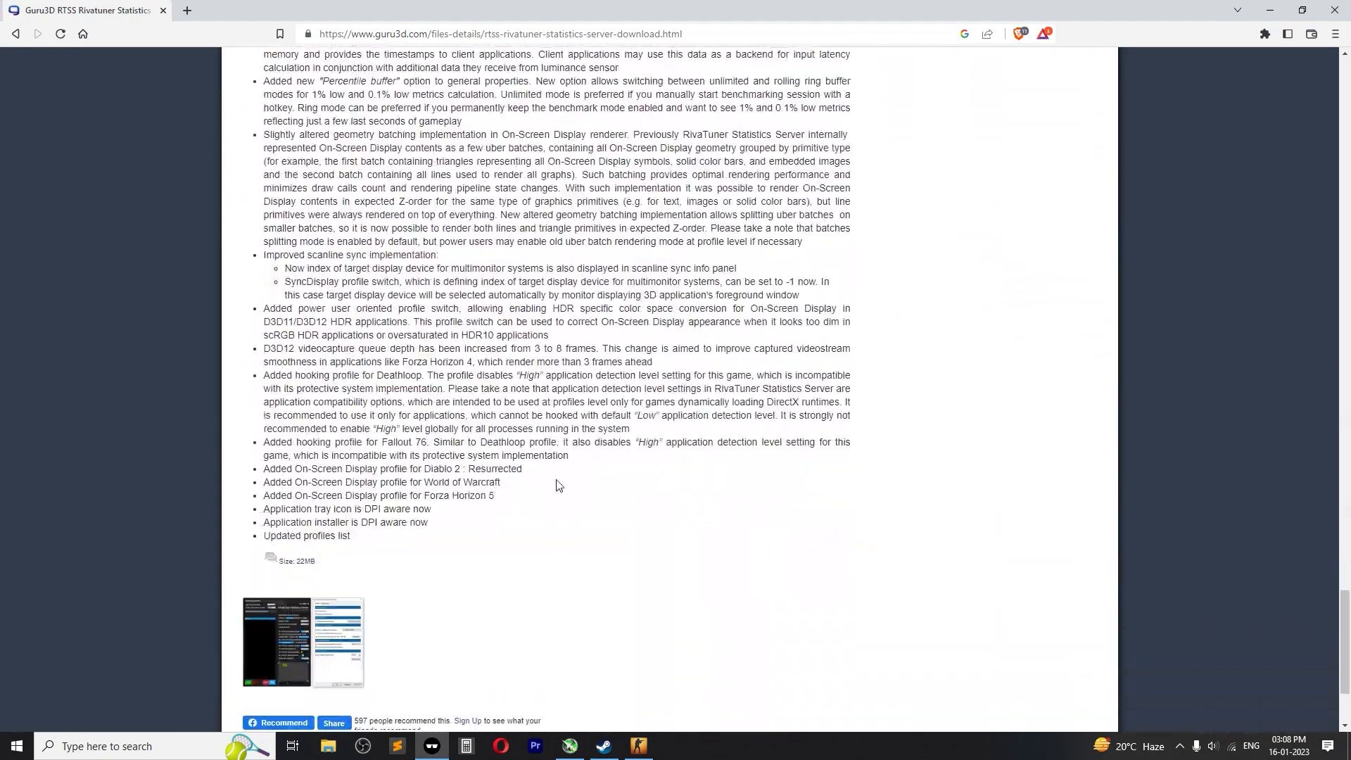
{"action": "scroll", "scroll_direction": "down", "scroll_amount": 3}
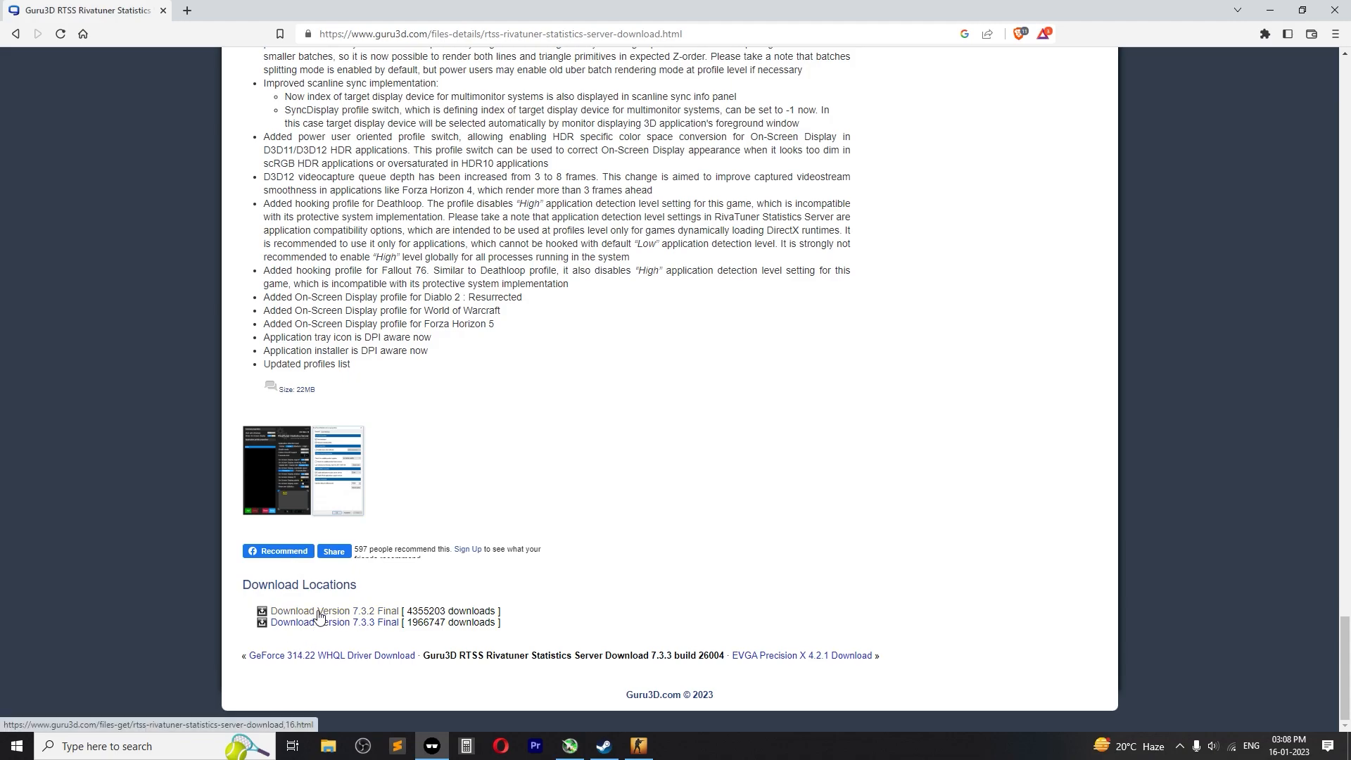
{"action": "left_click", "coordinate": [341, 622]}
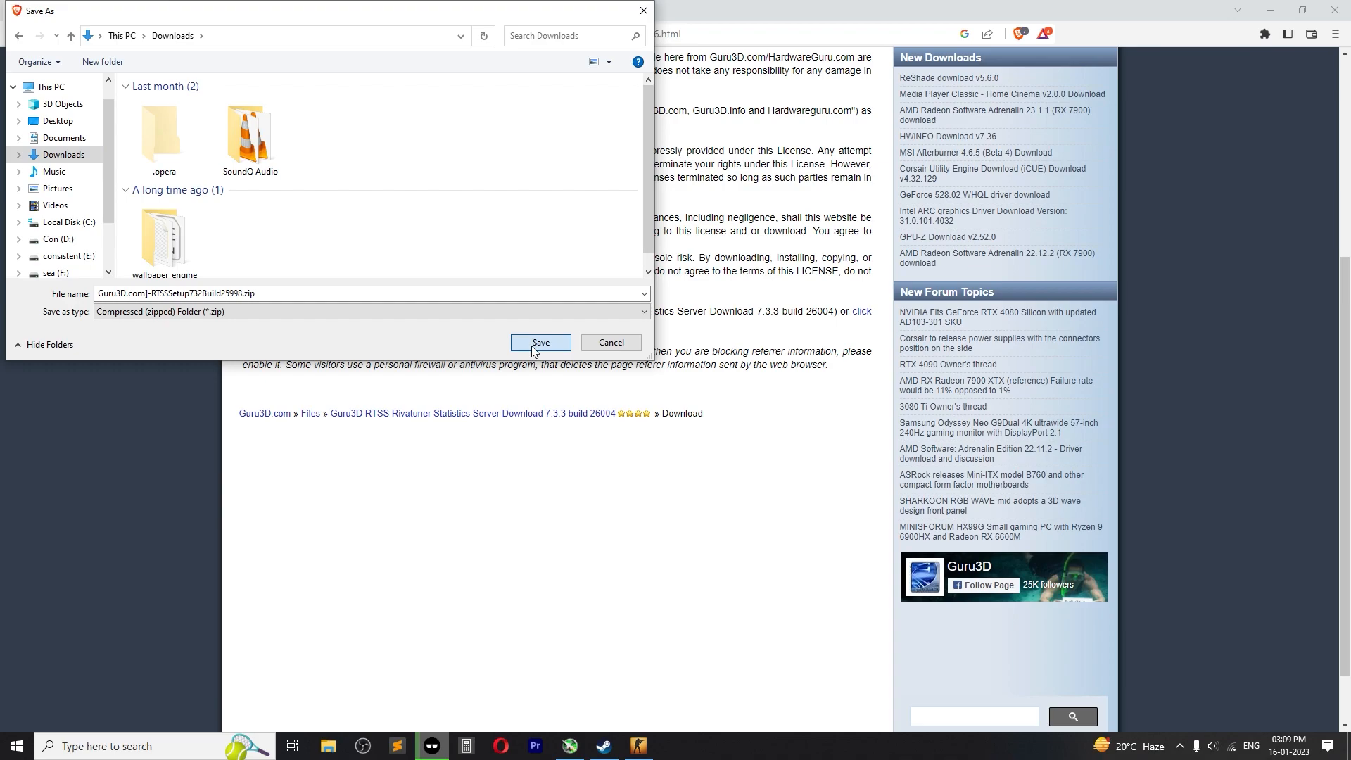
{"action": "left_click", "coordinate": [540, 343]}
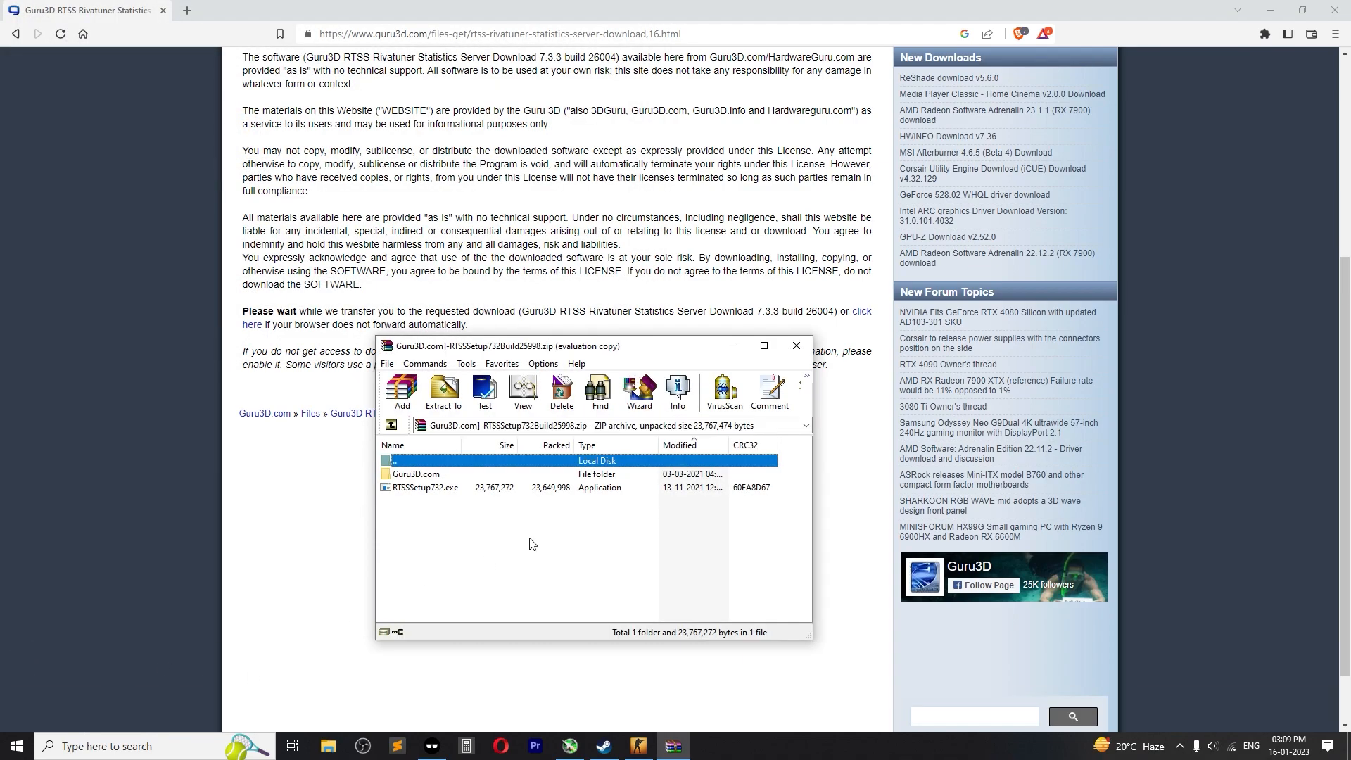
Launch RTSSSetup732.exe in English, continue past the newer-version warning, and accept the license
{"action": "double_click", "coordinate": [426, 487]}
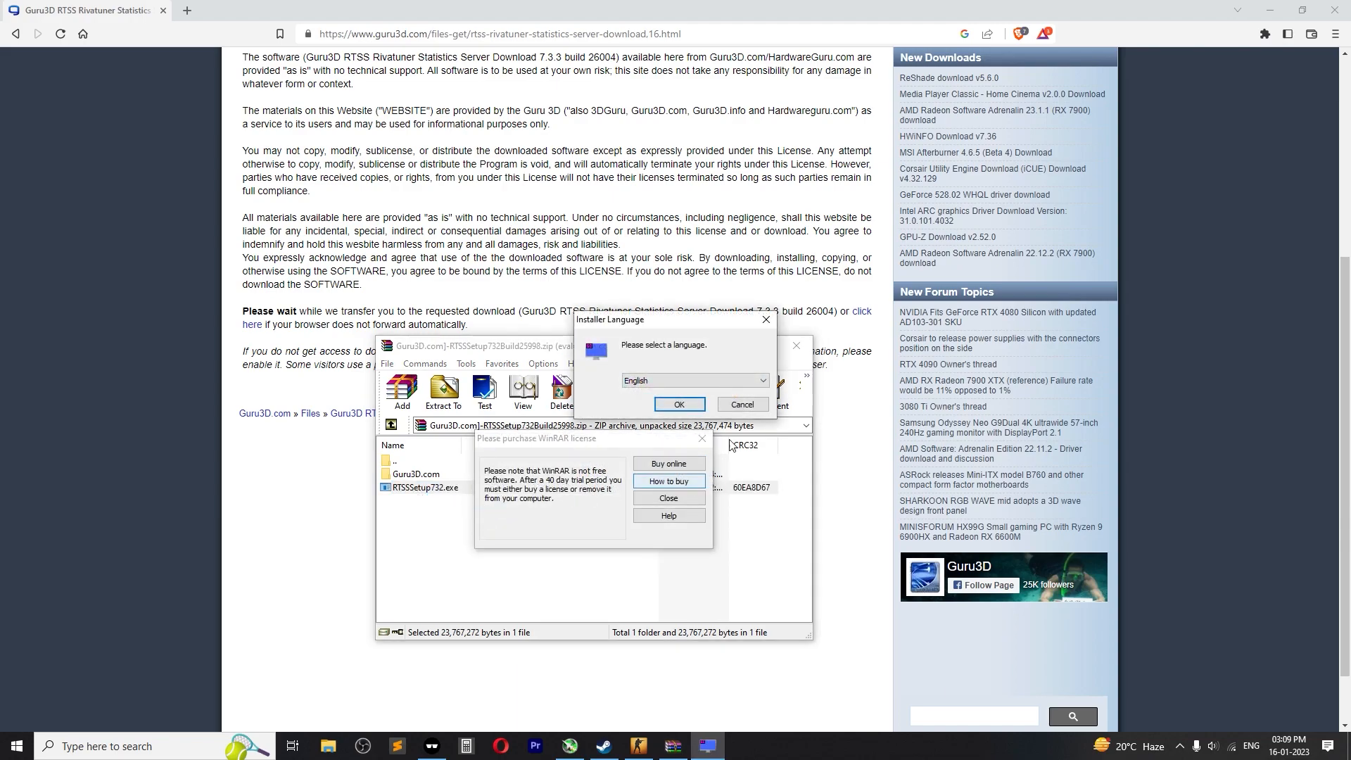
{"action": "left_click", "coordinate": [679, 404]}
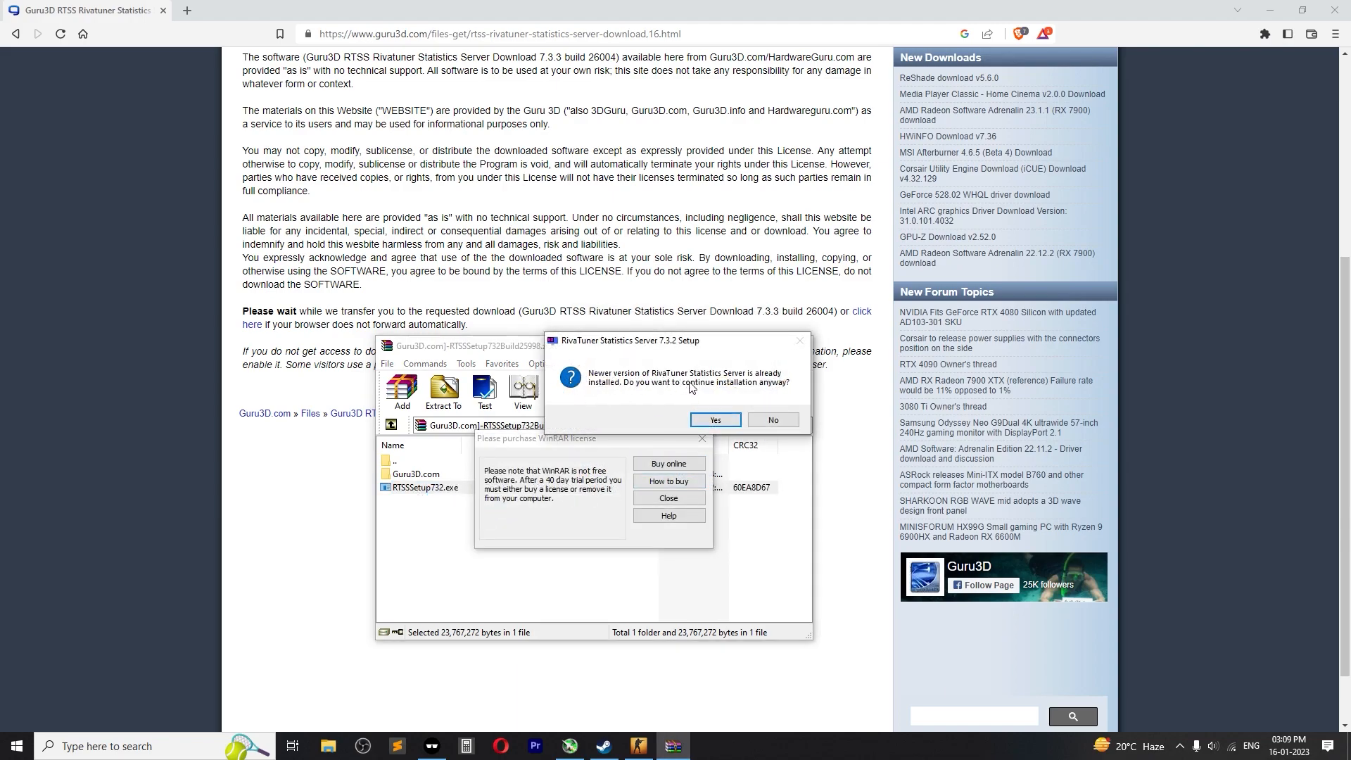
{"action": "left_click", "coordinate": [715, 420]}
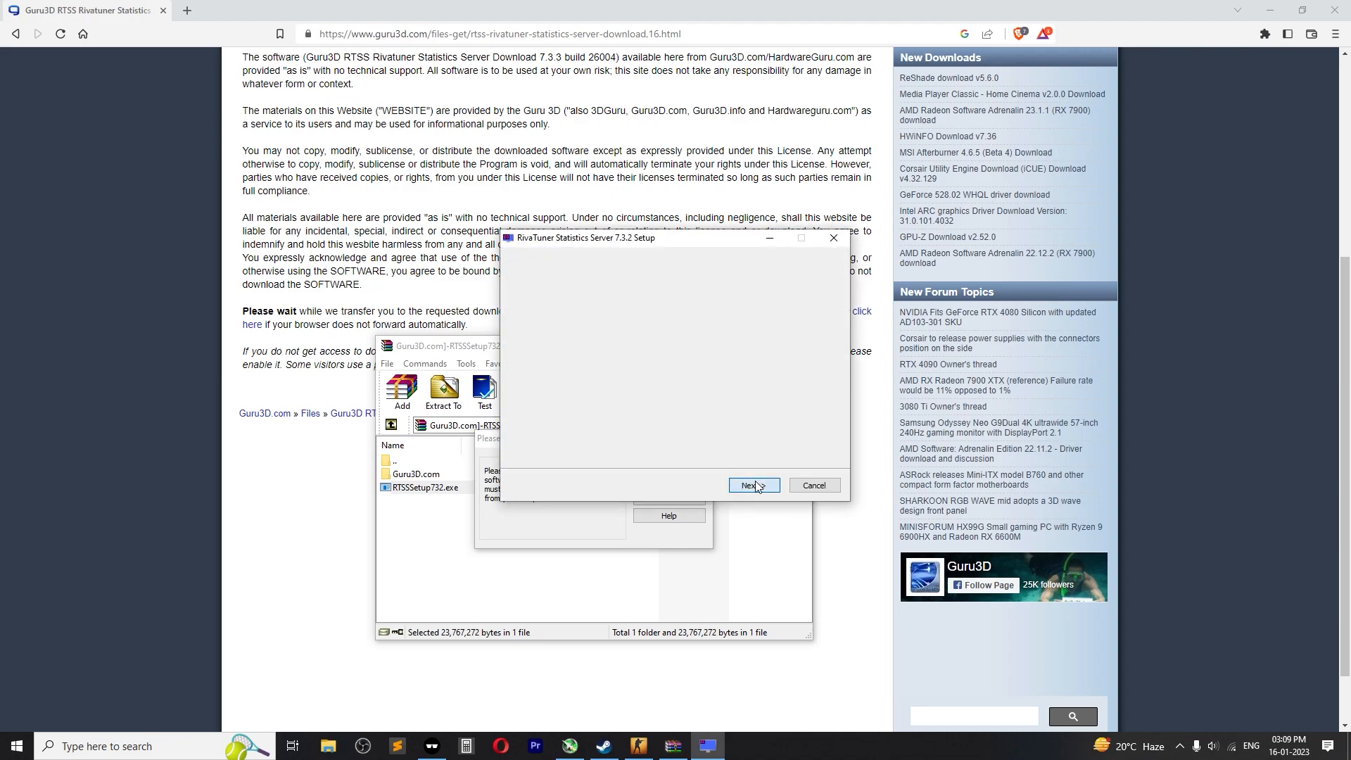
{"action": "left_click", "coordinate": [751, 485]}
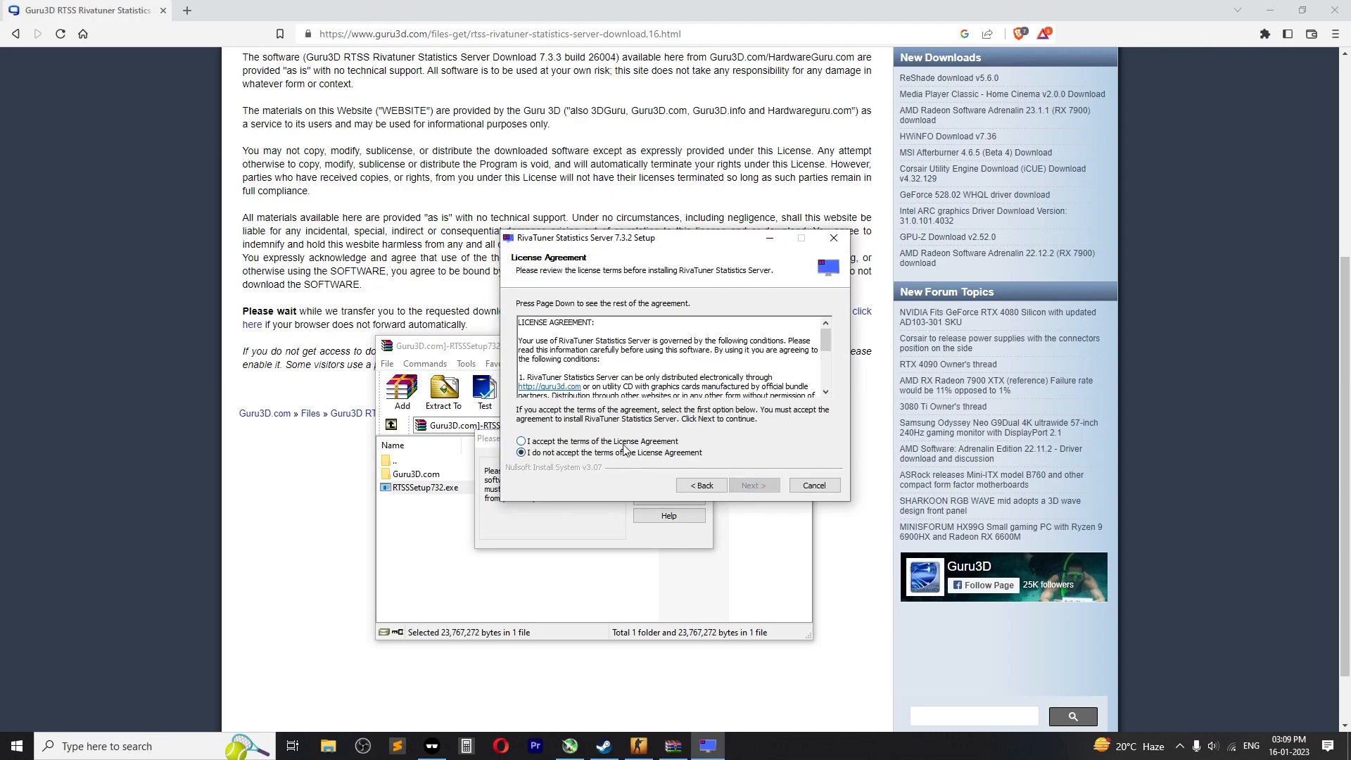
{"action": "left_click", "coordinate": [754, 485]}
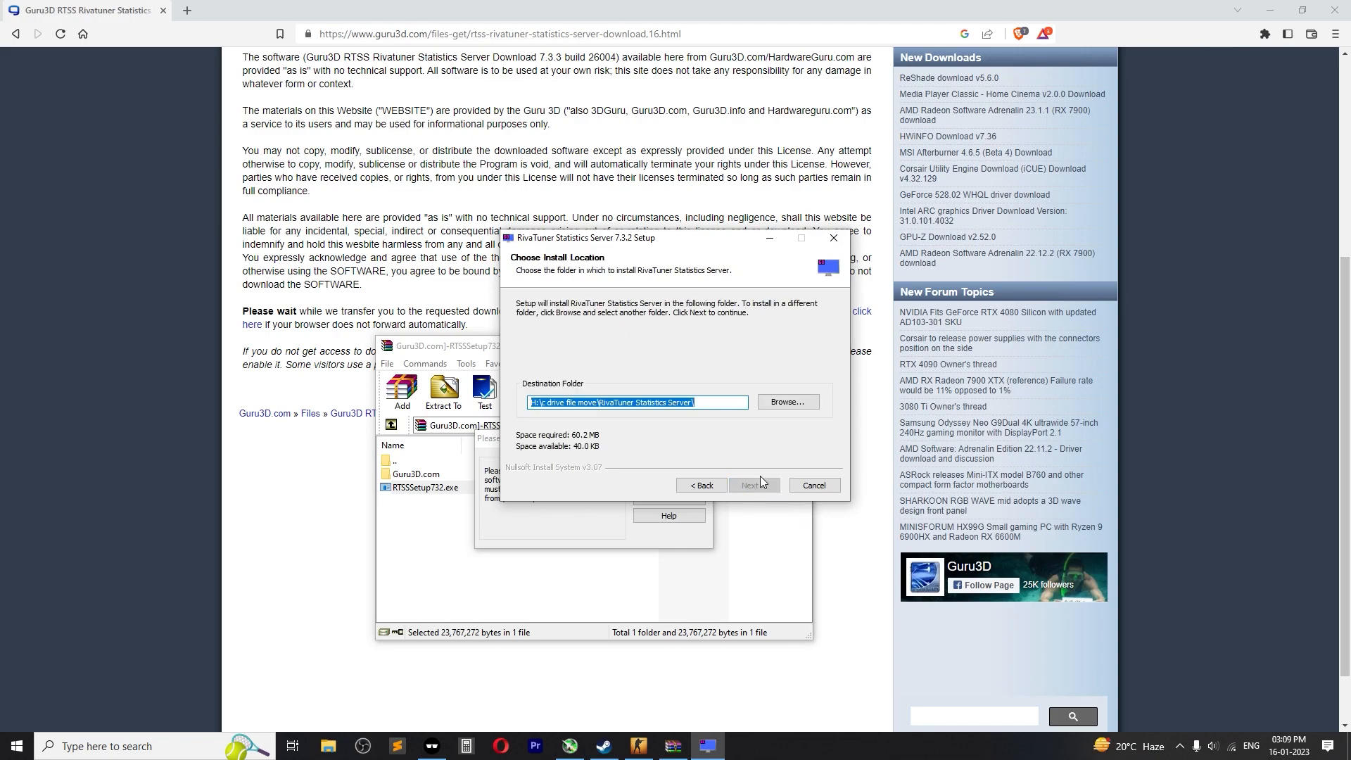
{"action": "mouse_move", "coordinate": [735, 429]}
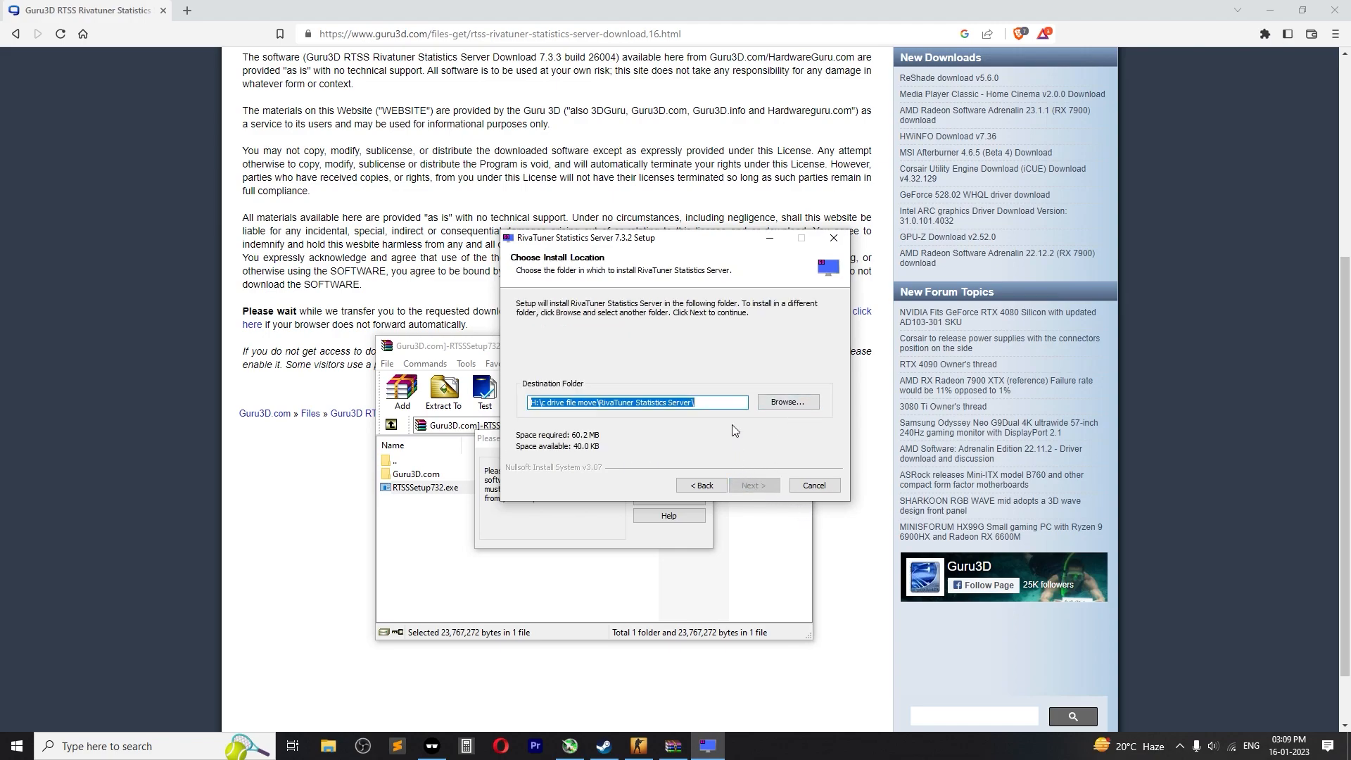
Choose an installation folder, run the install, and finish with Show Readme unchecked
{"action": "left_click", "coordinate": [789, 402]}
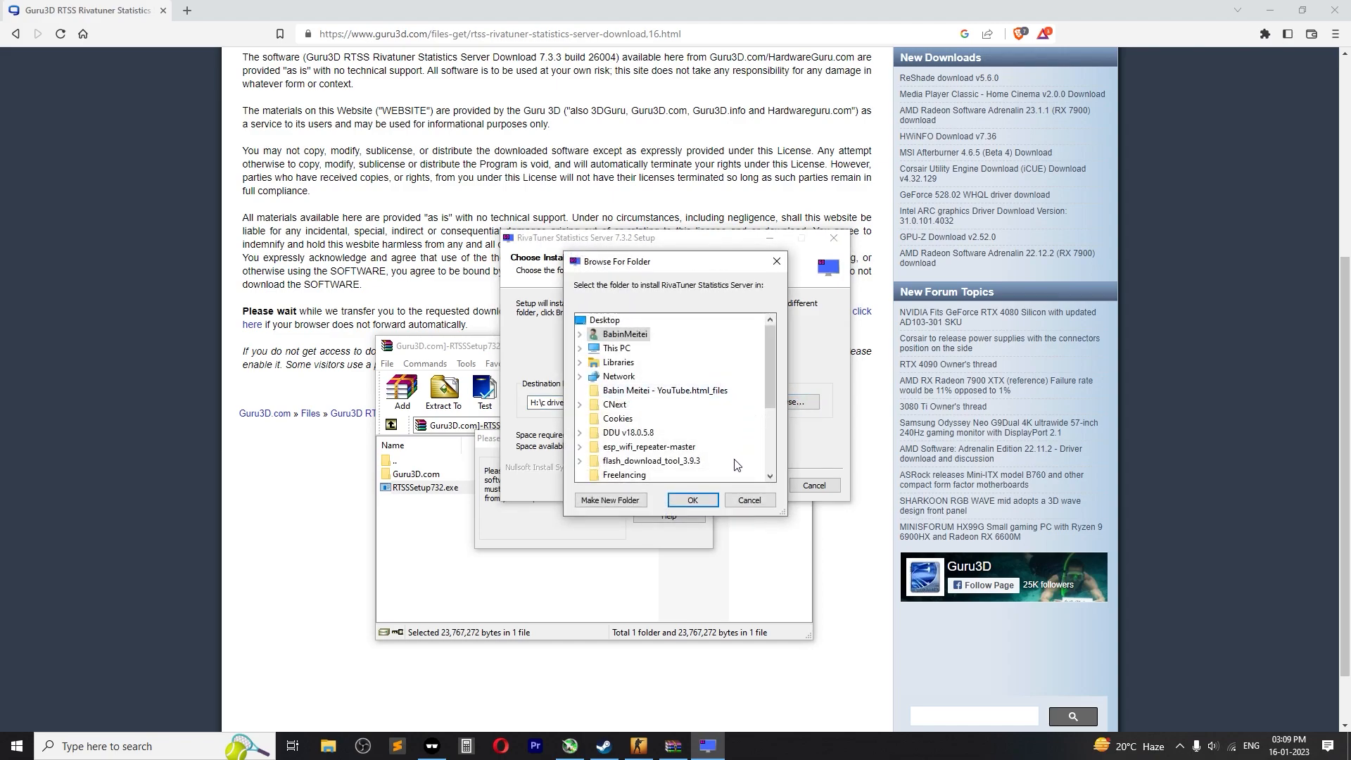
{"action": "left_click", "coordinate": [692, 500]}
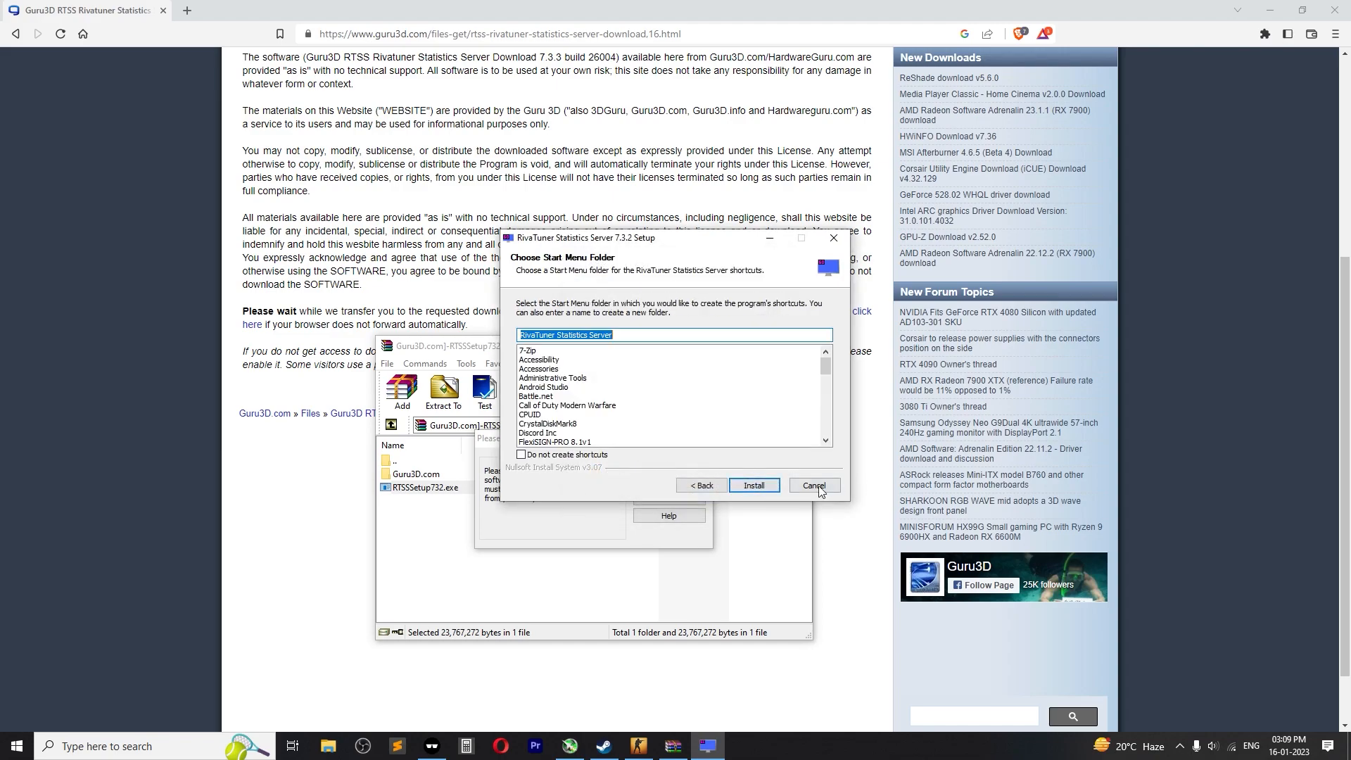
{"action": "left_click", "coordinate": [754, 485]}
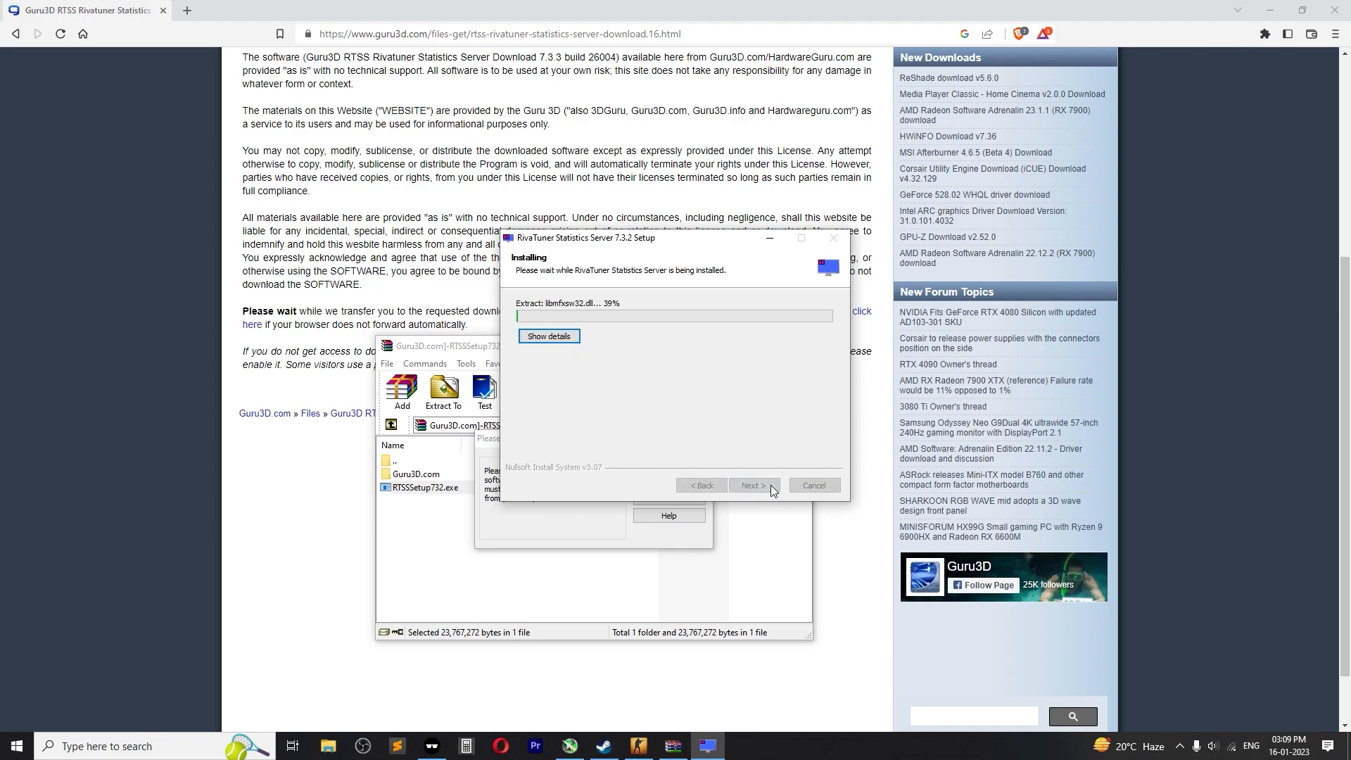
{"action": "left_click", "coordinate": [549, 335]}
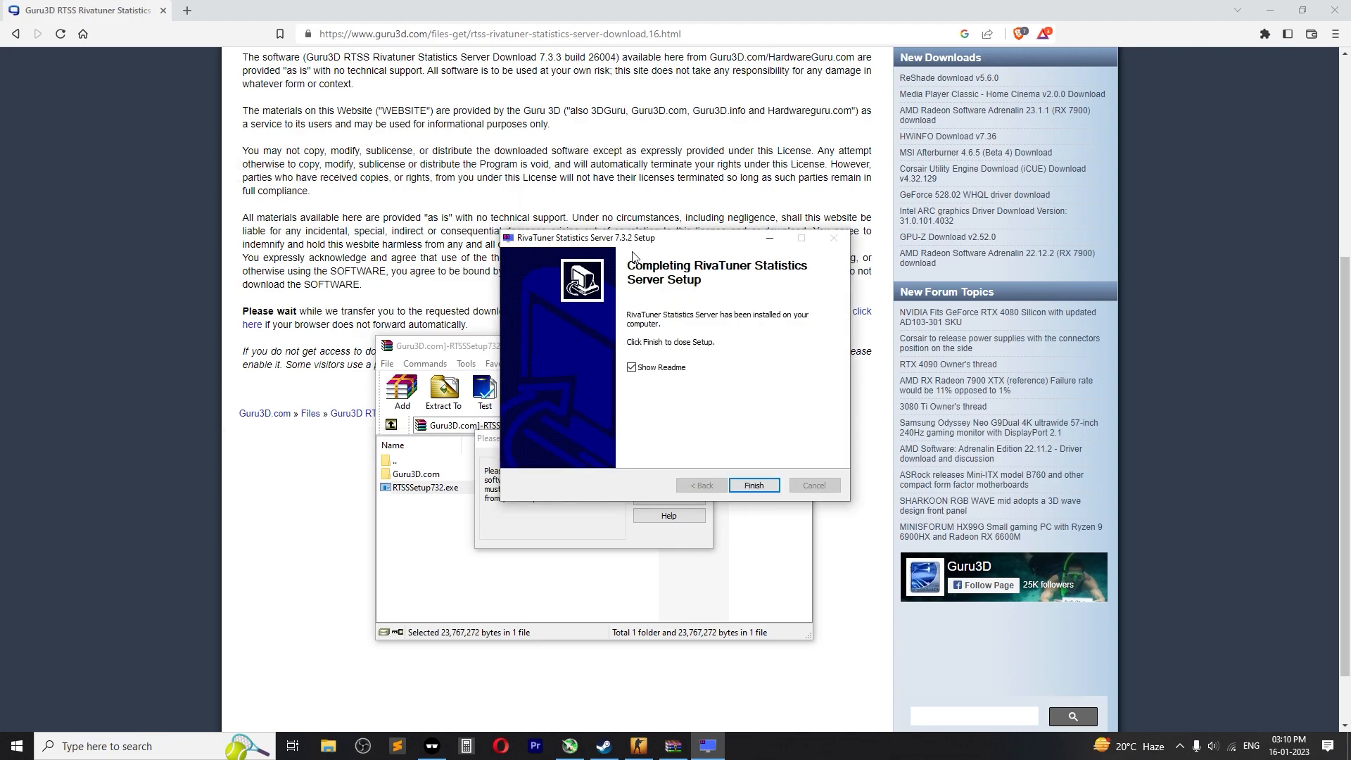
{"action": "left_click", "coordinate": [631, 368]}
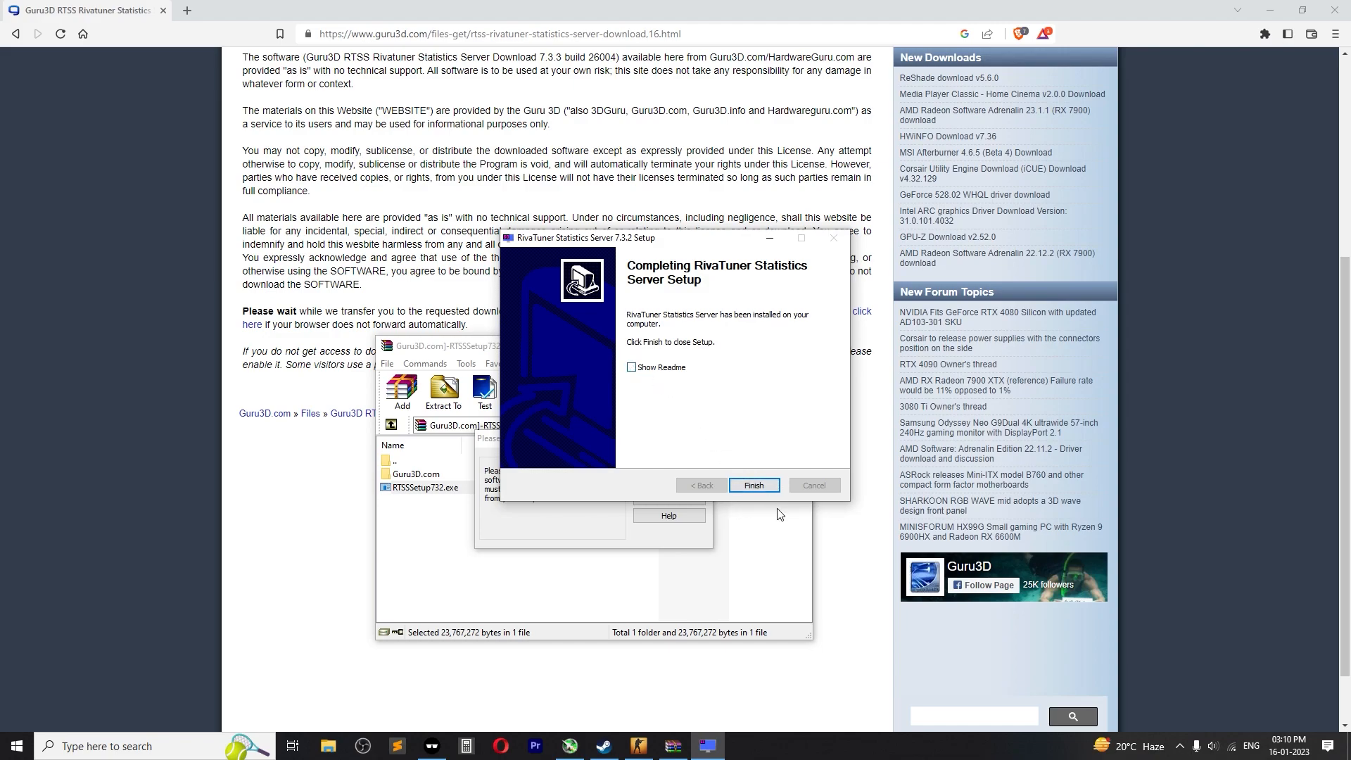
{"action": "left_click", "coordinate": [754, 485]}
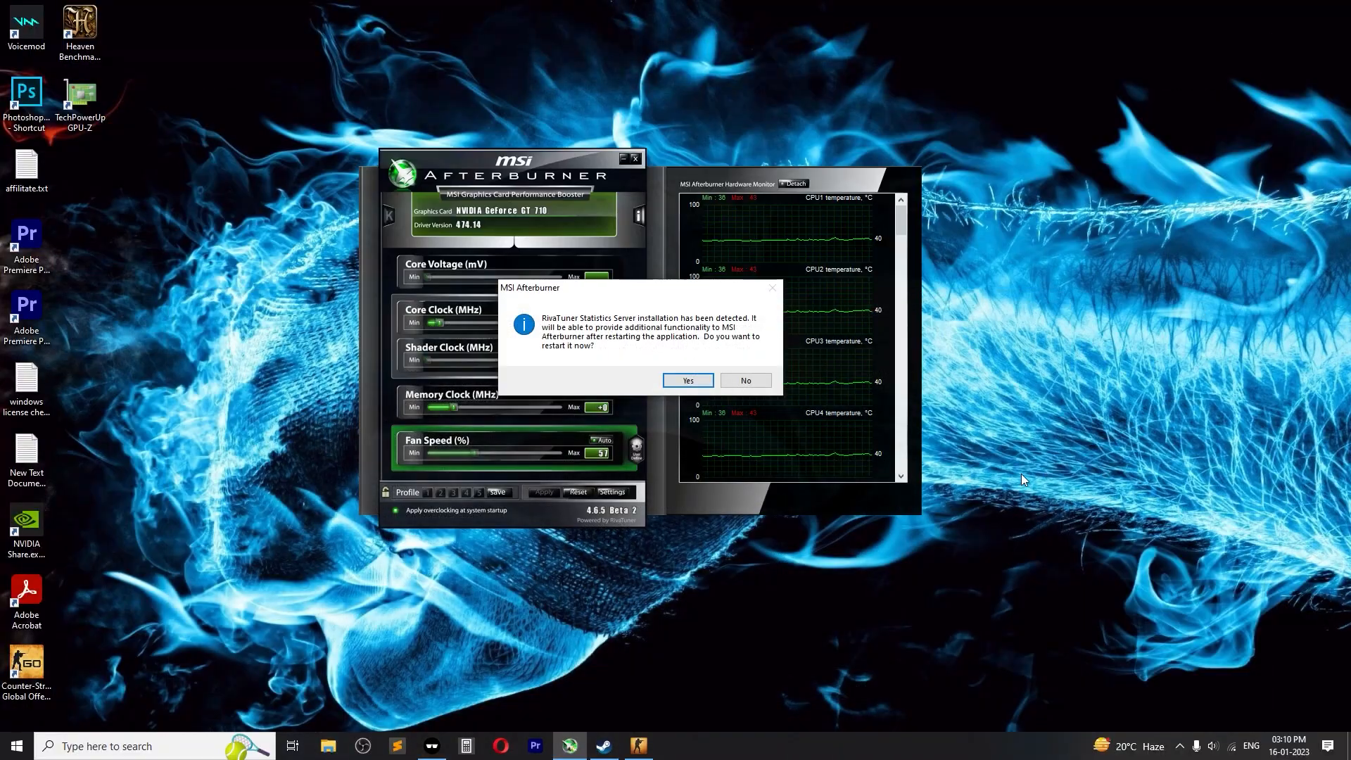
{"action": "mouse_move", "coordinate": [624, 349]}
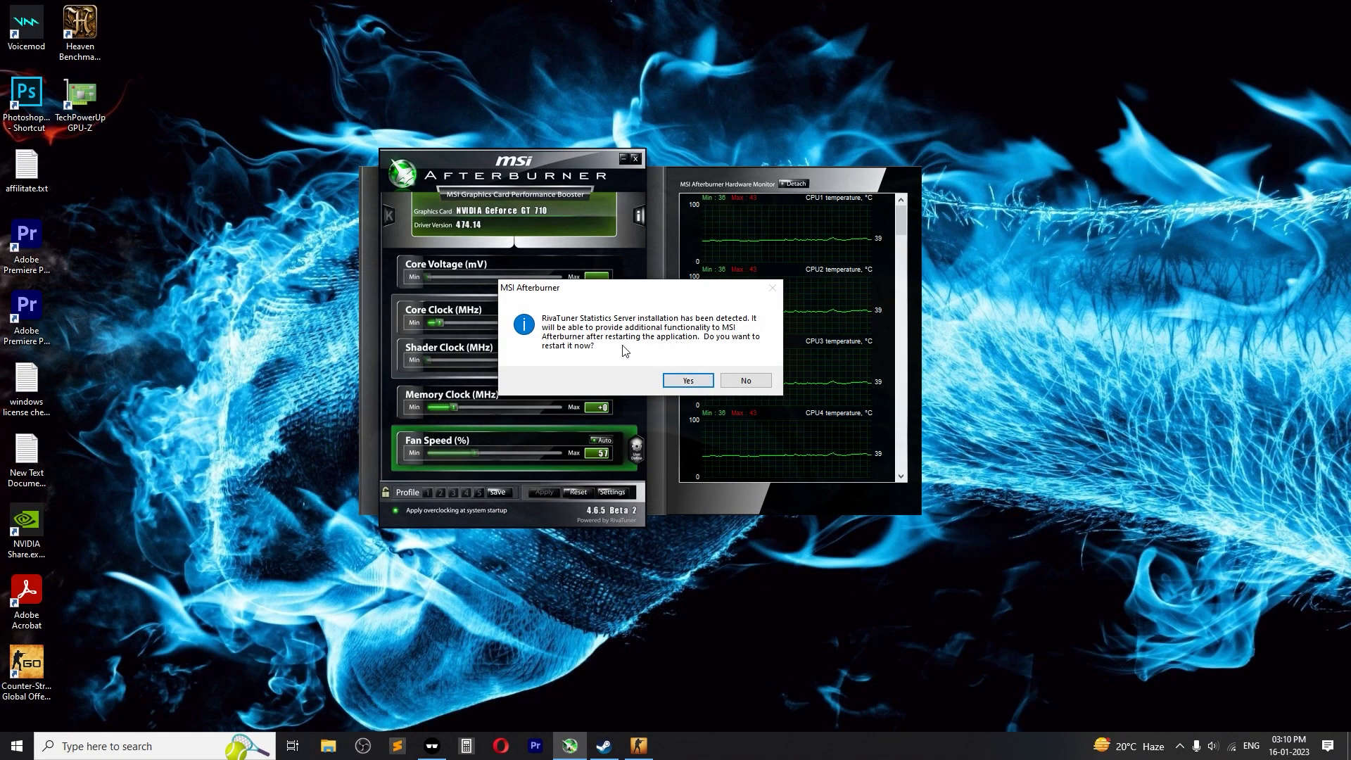
Accept the Afterburner restart, reopen it, and launch Counter-Strike: Global Offensive
{"action": "left_click", "coordinate": [688, 380]}
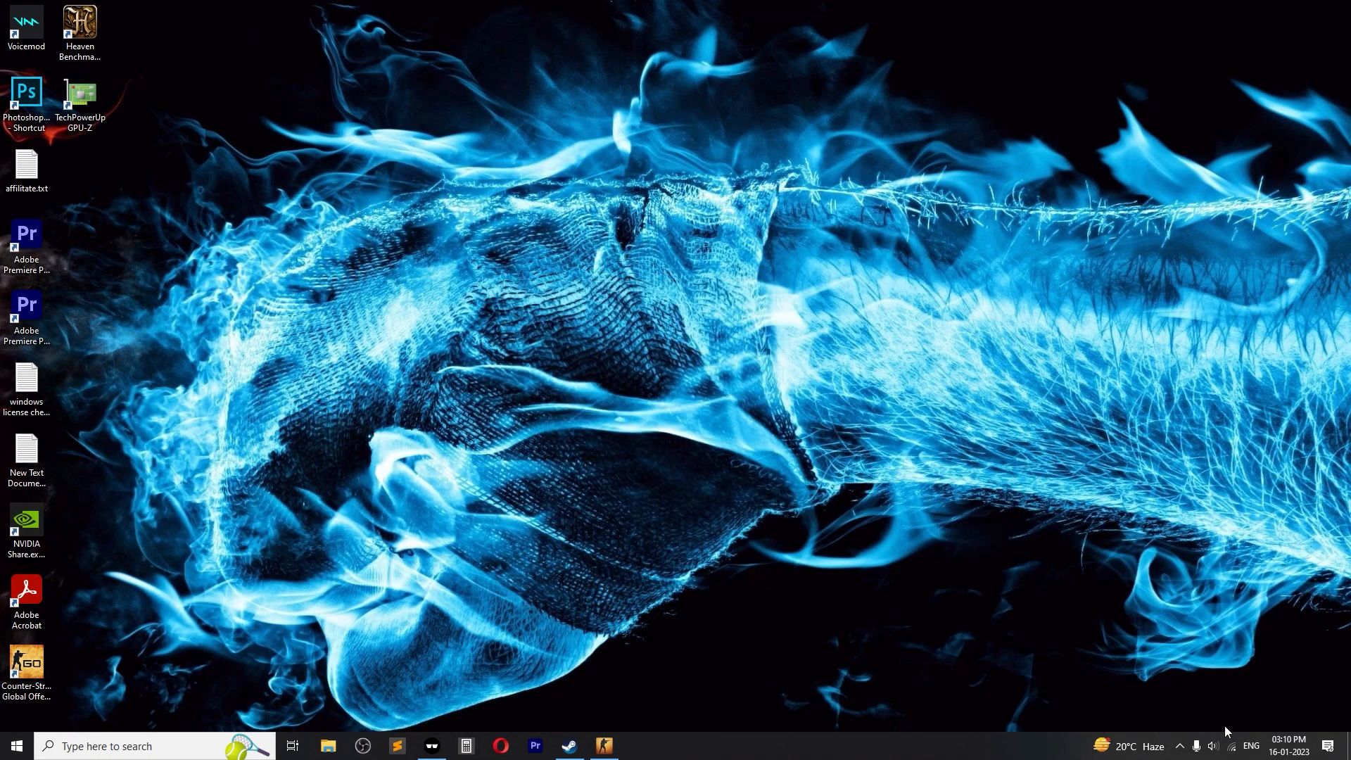
{"action": "left_click", "coordinate": [127, 747]}
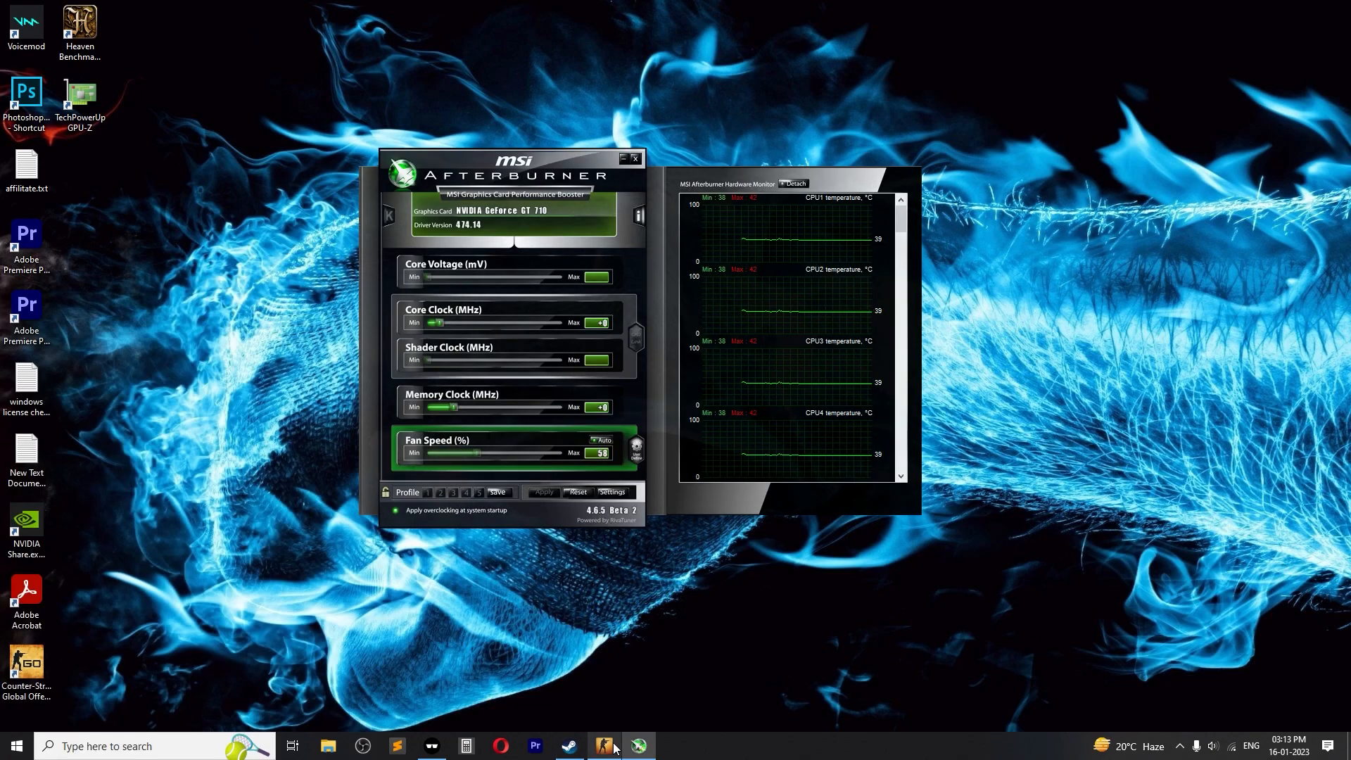
{"action": "left_click", "coordinate": [606, 743]}
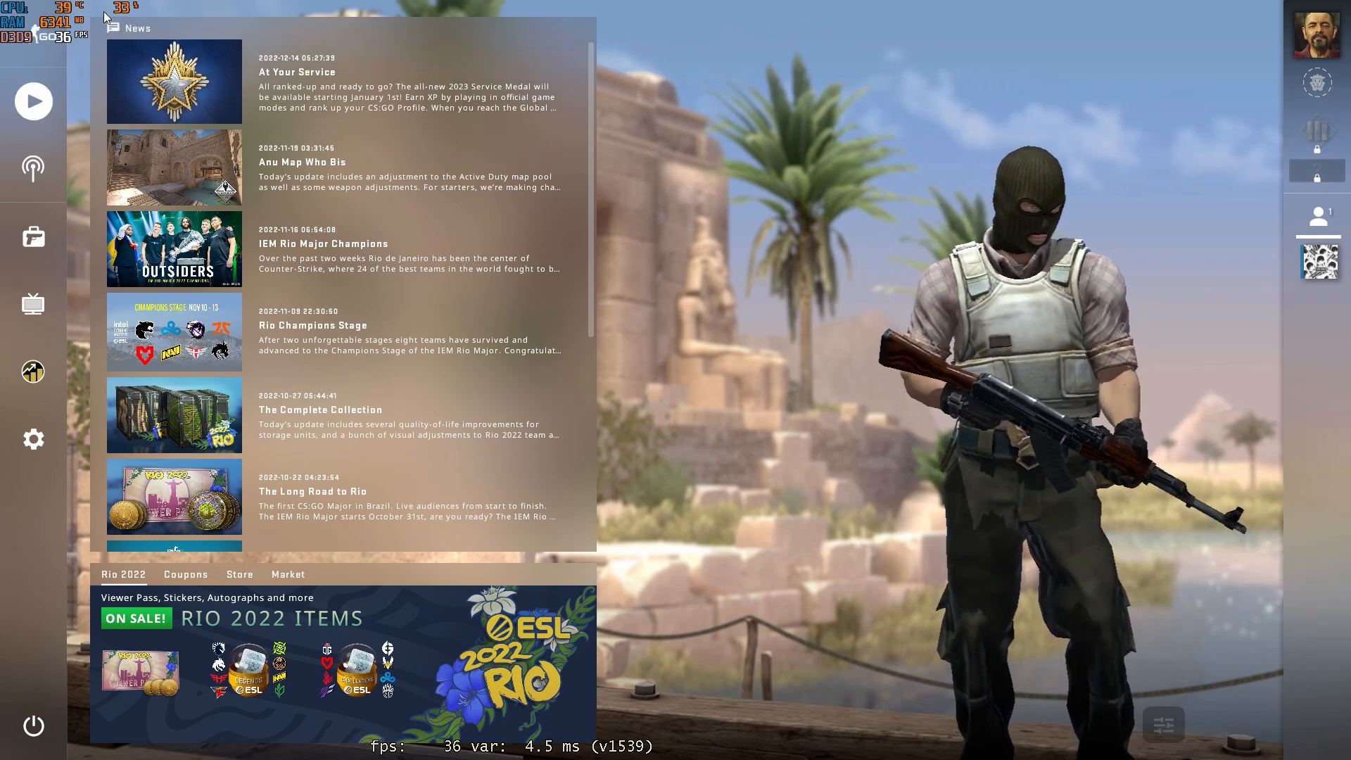
{"action": "mouse_move", "coordinate": [68, 121]}
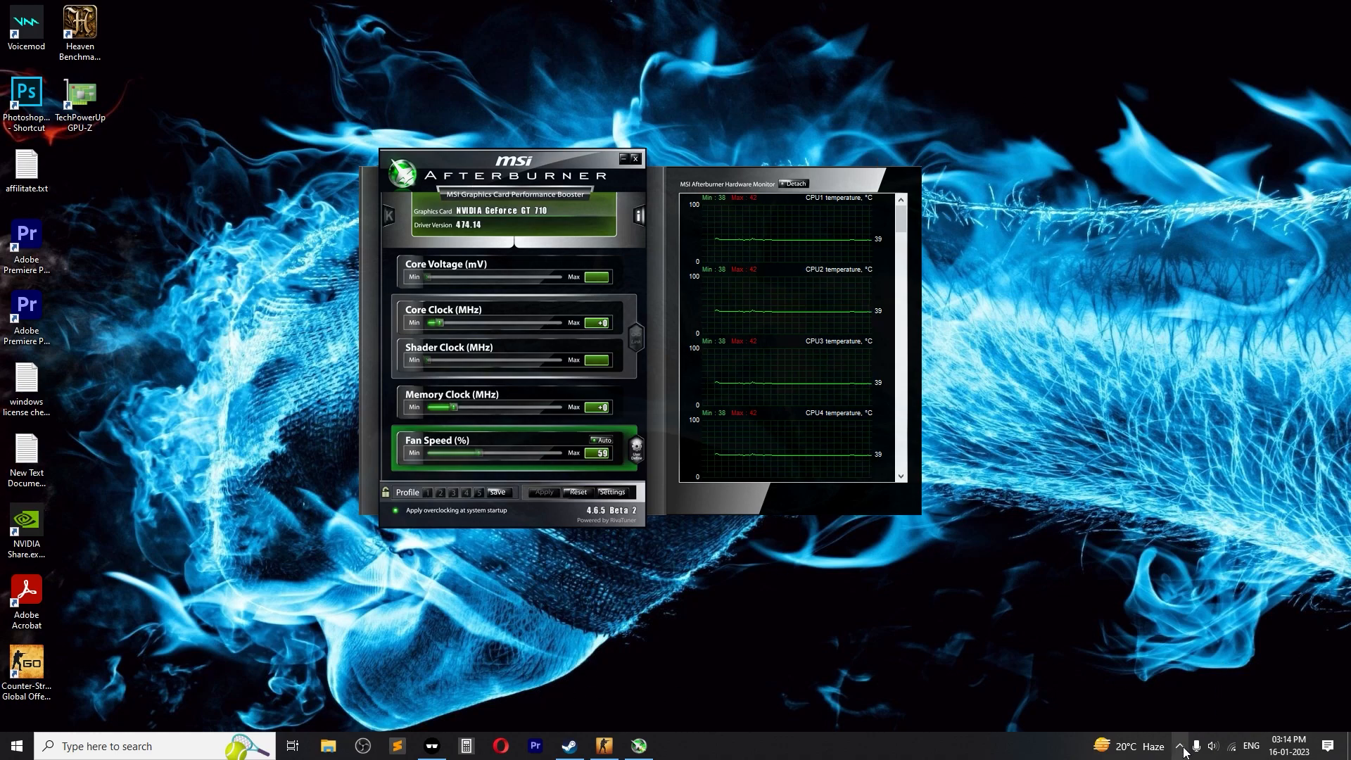
Expand the system tray to show hidden background app icons
{"action": "left_click", "coordinate": [1186, 745]}
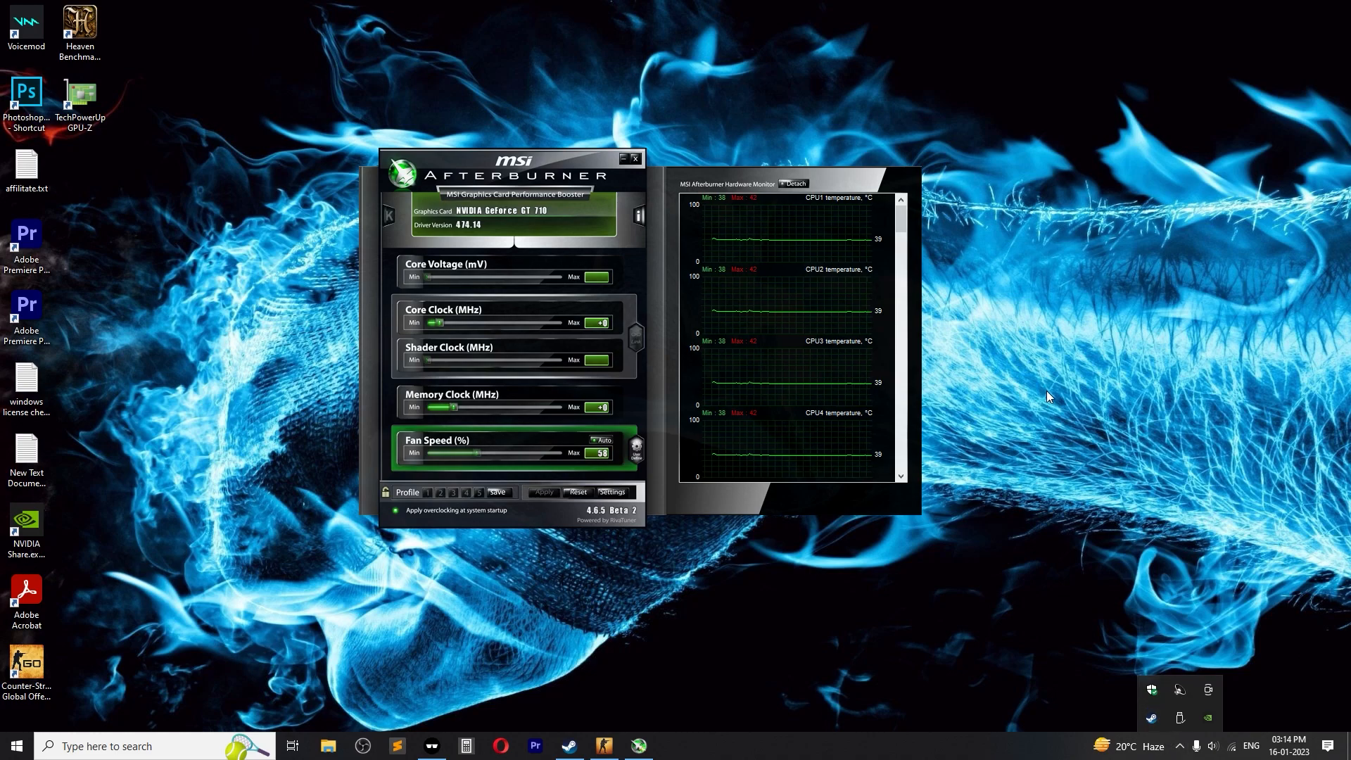
{"action": "mouse_move", "coordinate": [1048, 369]}
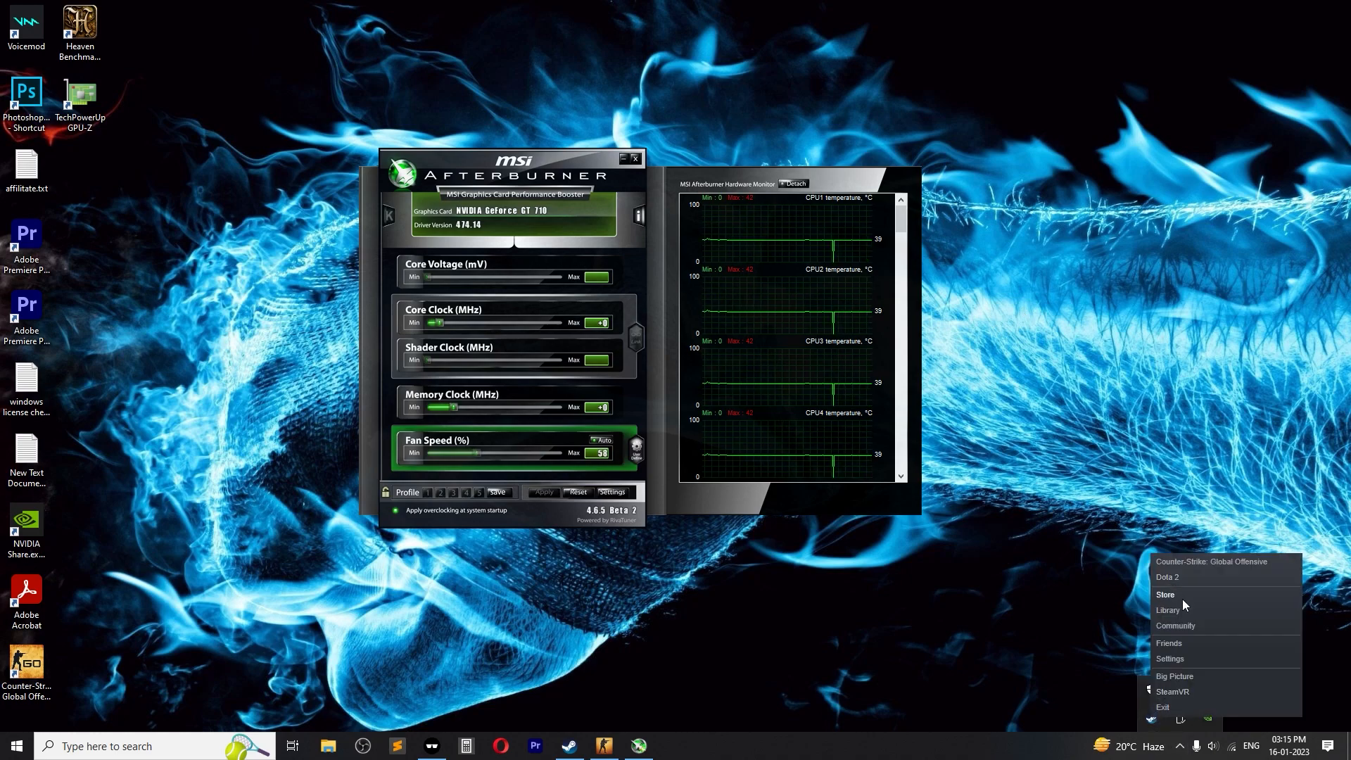
Open Counter-Strike: Global Offensive's Steam properties and type -allow_third_party_software as a launch option
{"action": "left_click", "coordinate": [1169, 611]}
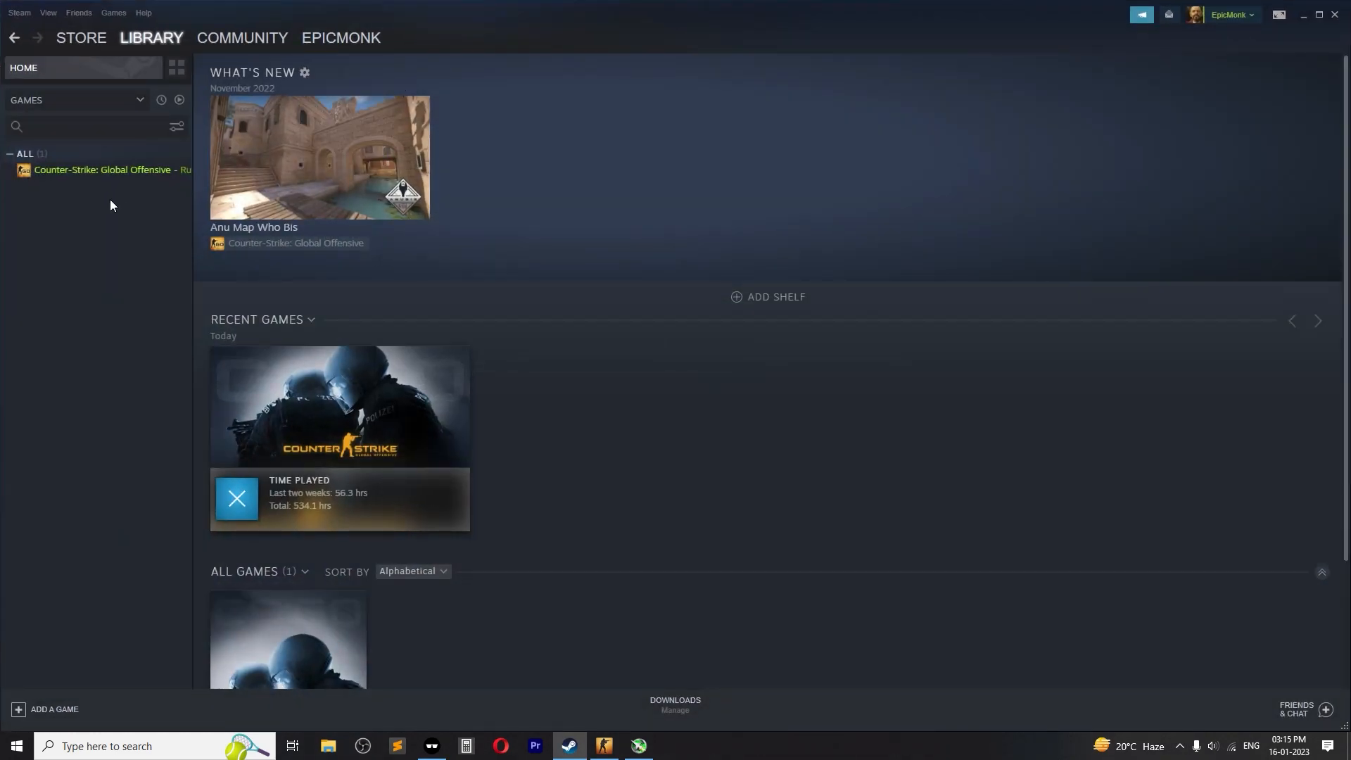
{"action": "right_click", "coordinate": [102, 170]}
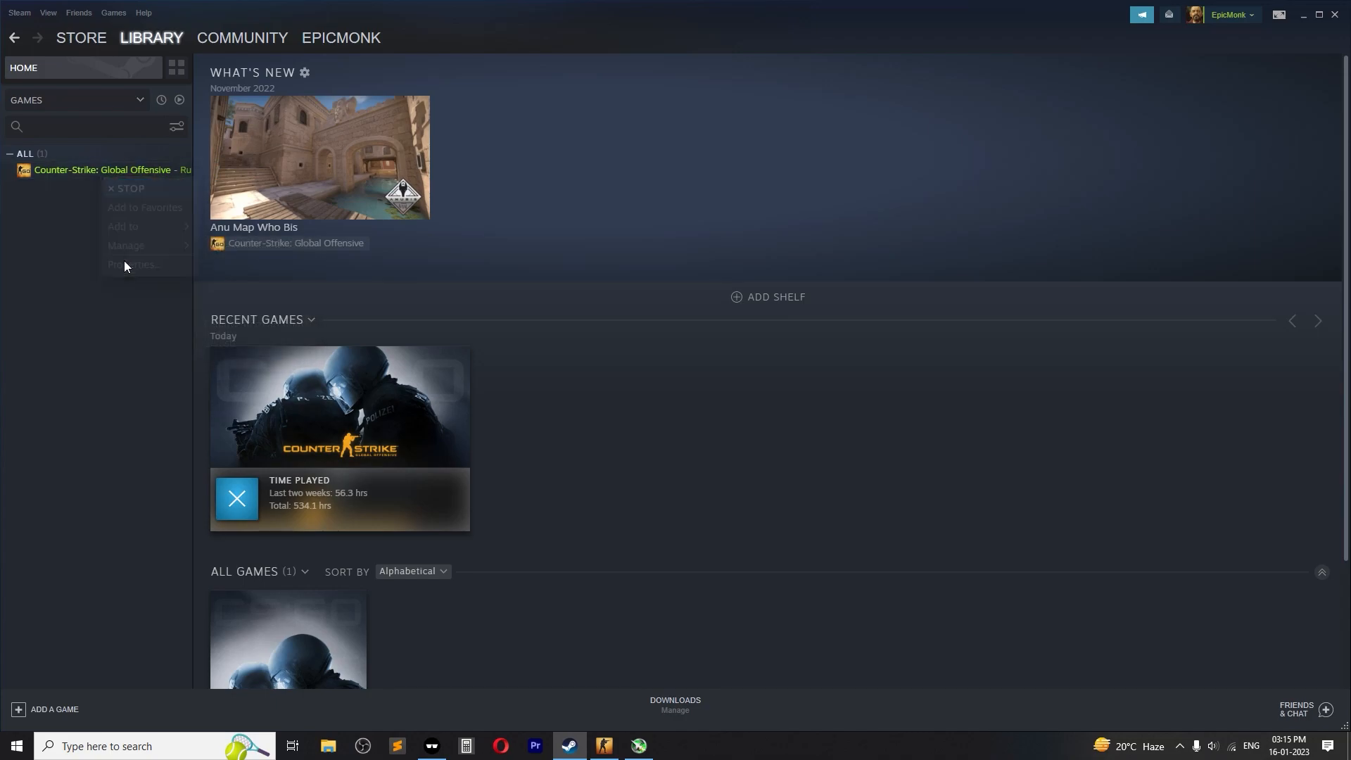
{"action": "left_click", "coordinate": [134, 264]}
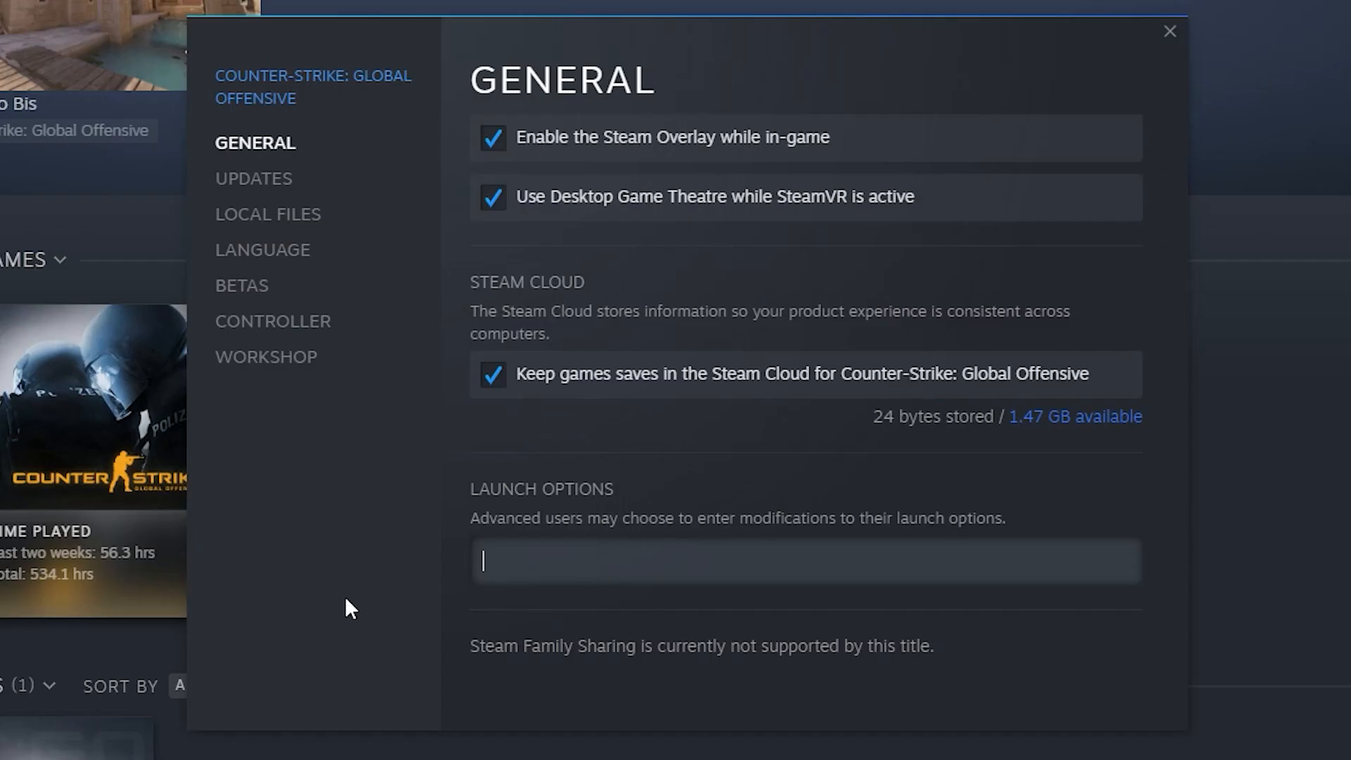
{"action": "type", "text": "-allow"}
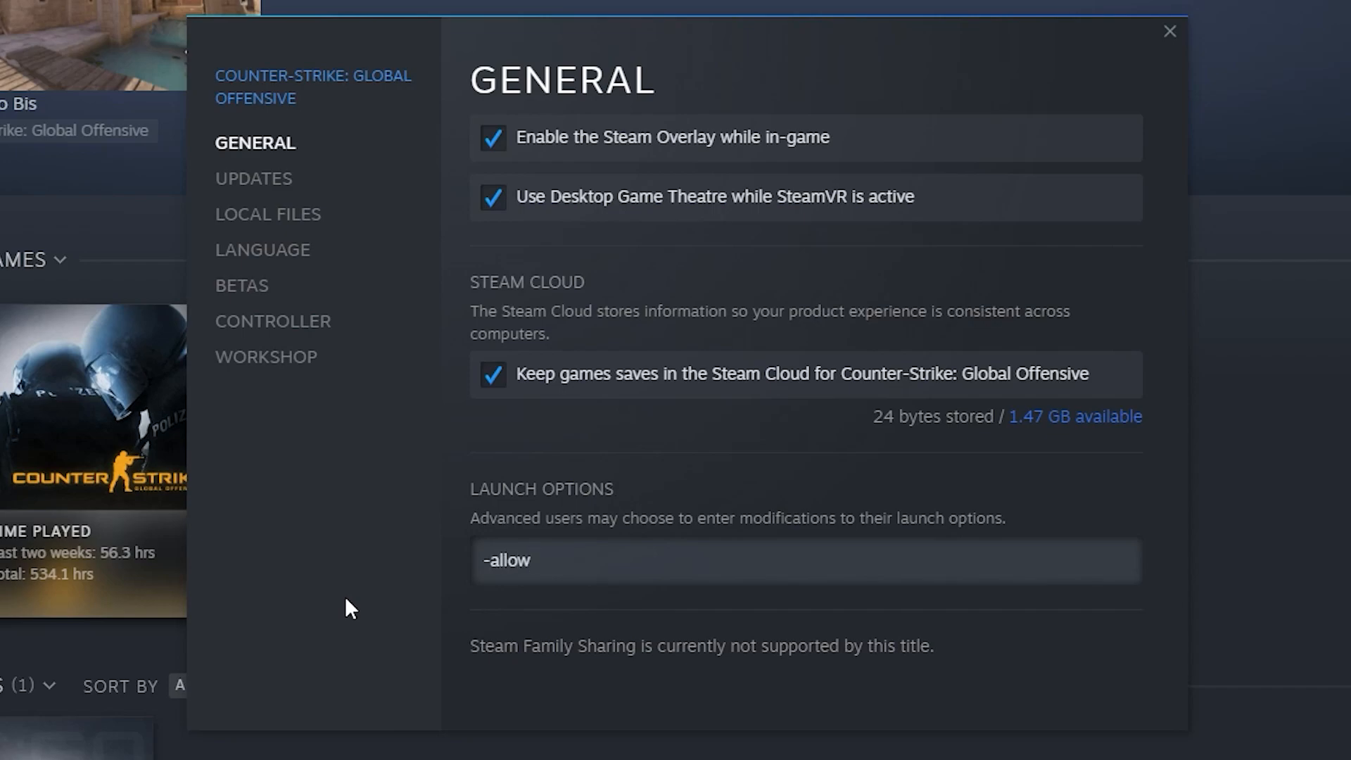
{"action": "type", "text": "_thir"}
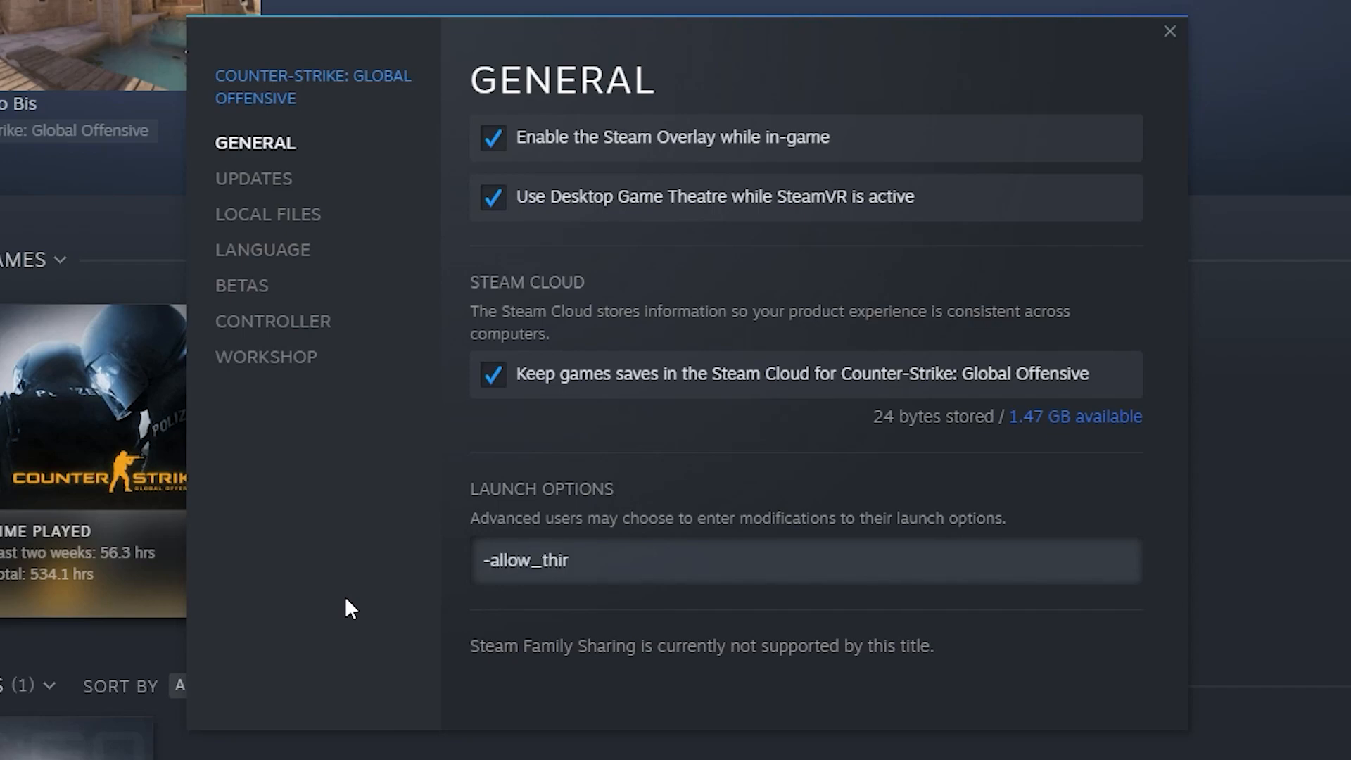
{"action": "type", "text": "d_"}
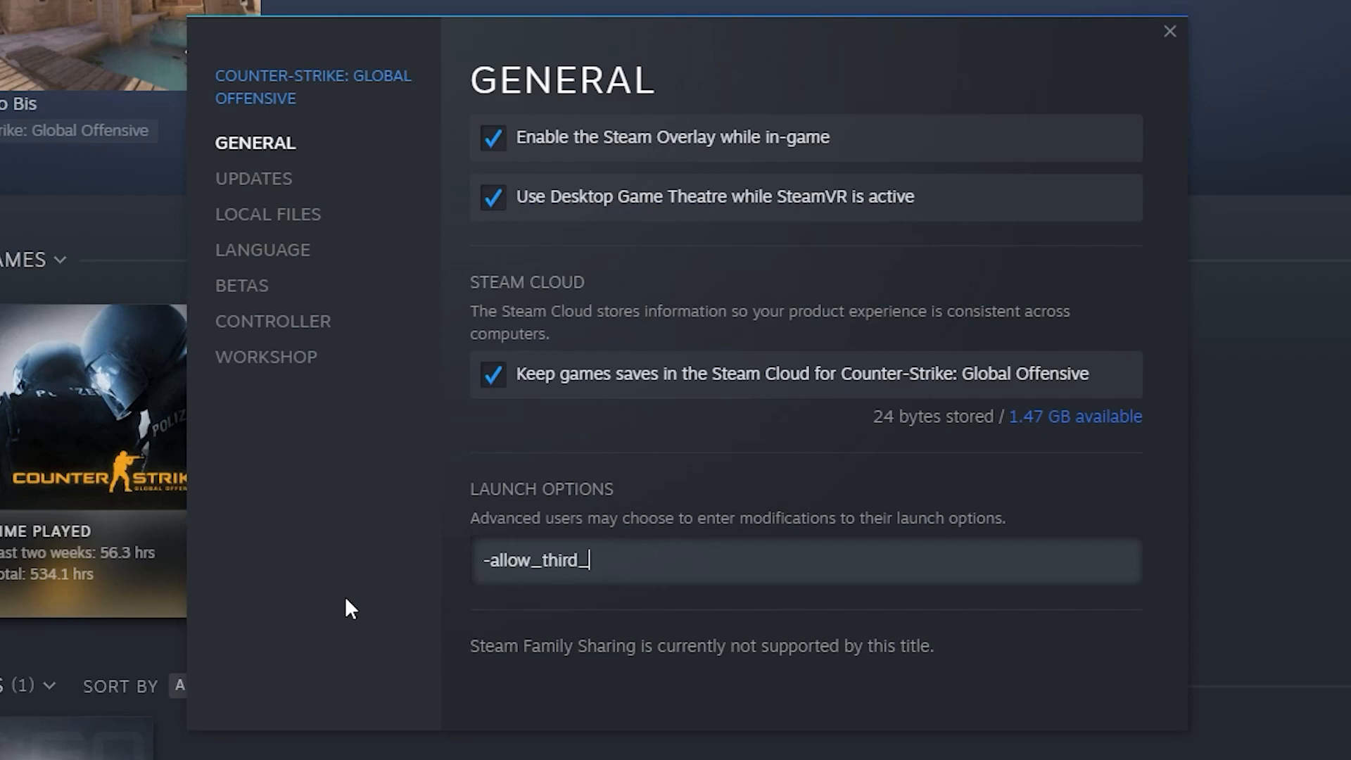
{"action": "type", "text": "party"}
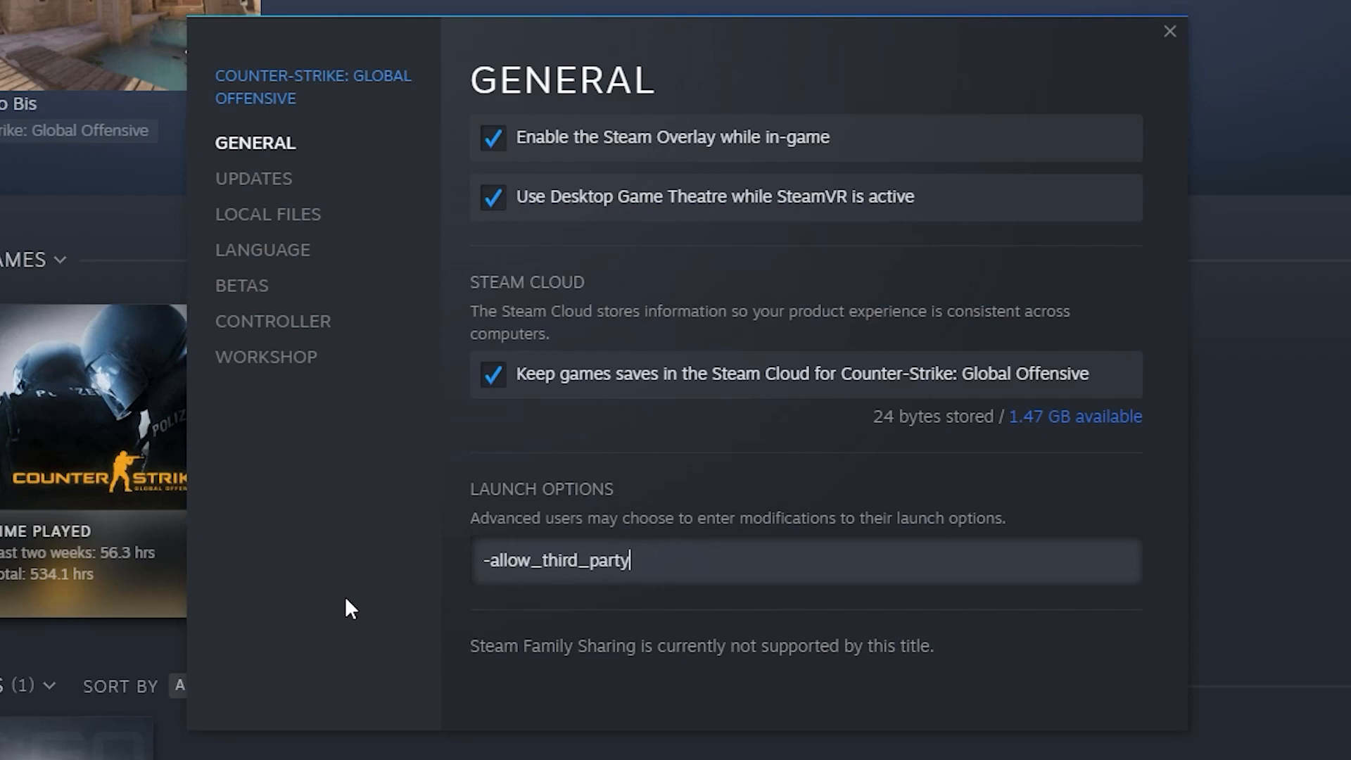
{"action": "type", "text": "_software"}
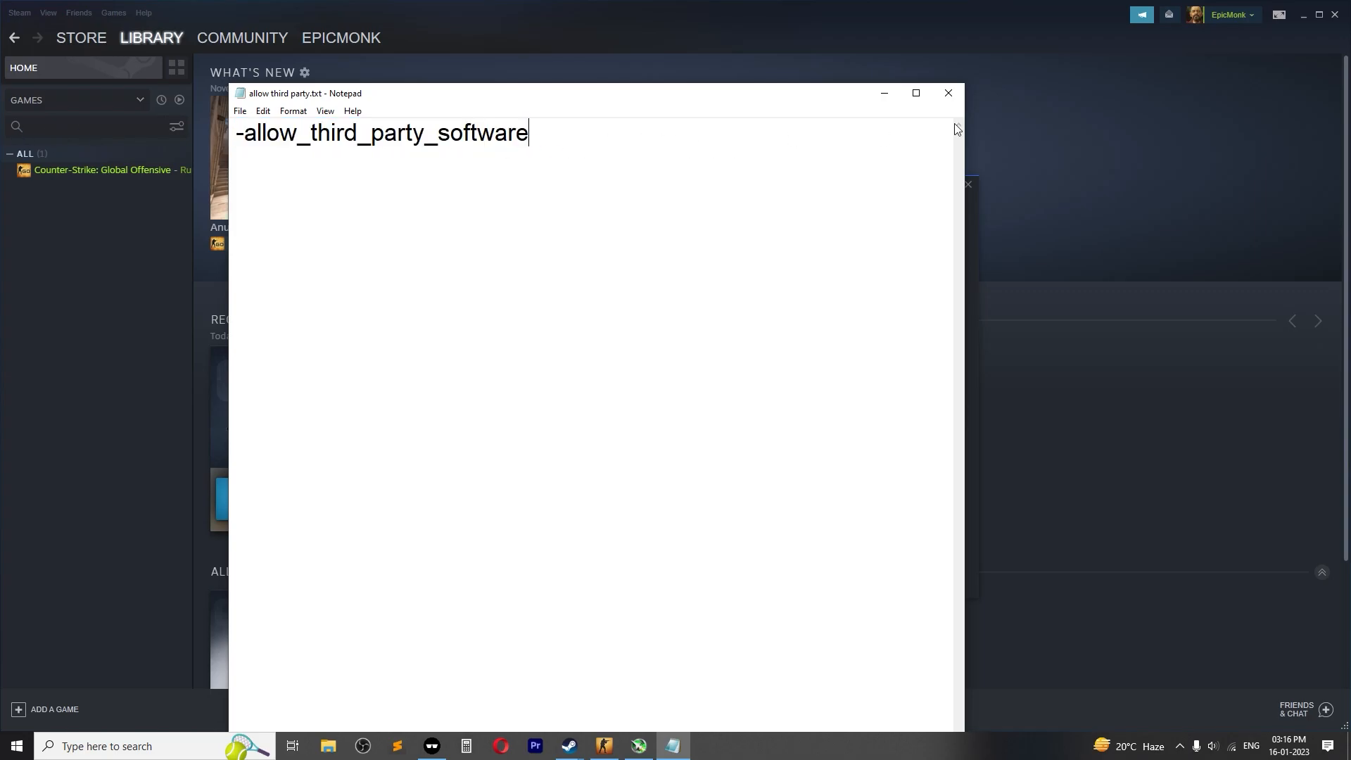
Close the Notepad window holding the -allow_third_party_software flag
{"action": "left_click", "coordinate": [949, 92]}
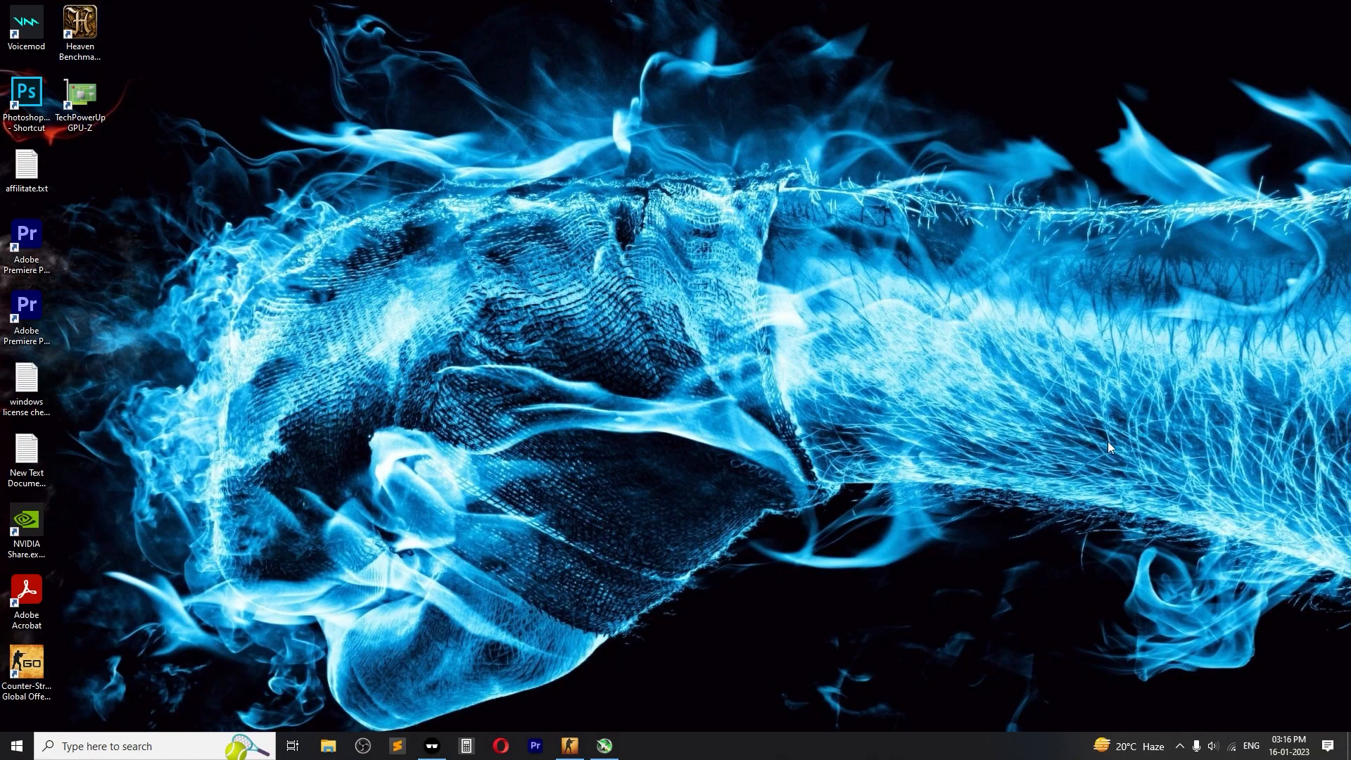
{"action": "mouse_move", "coordinate": [947, 570]}
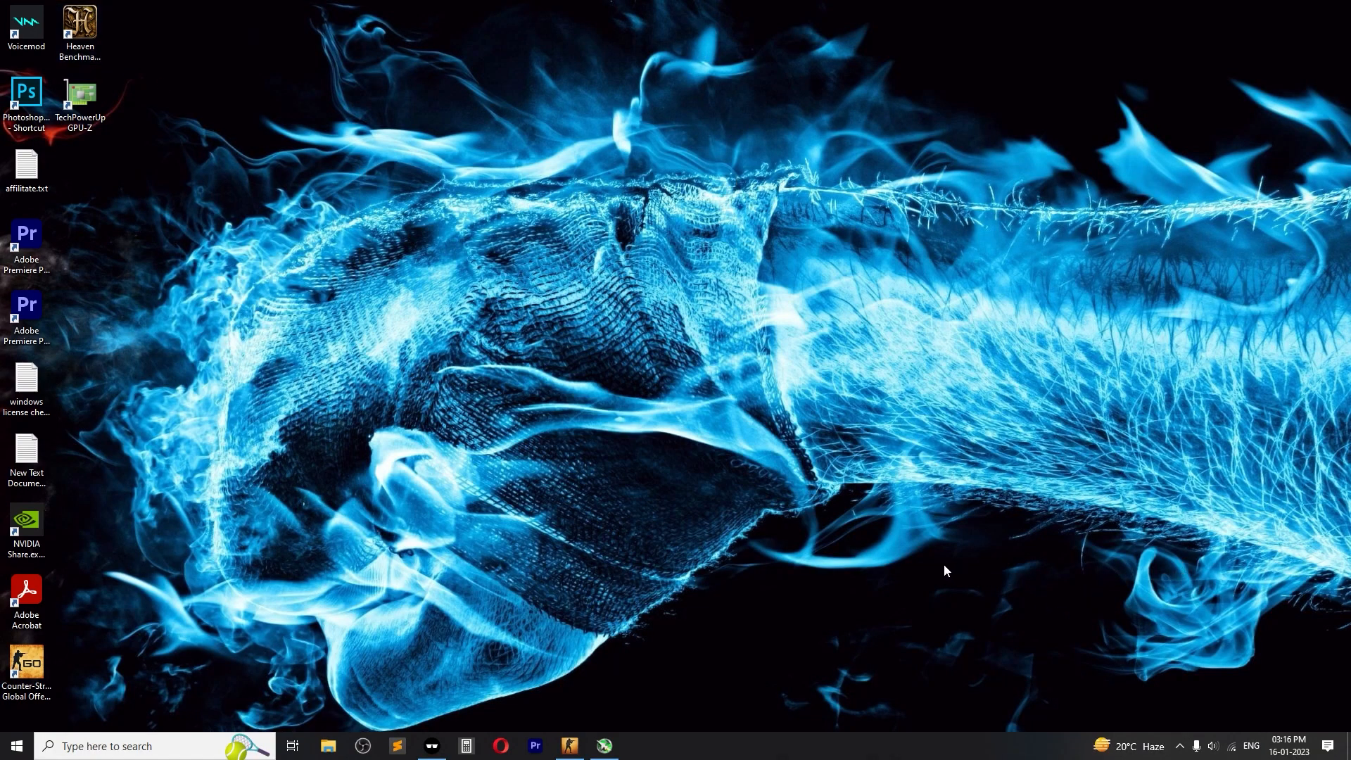
{"action": "mouse_move", "coordinate": [866, 188]}
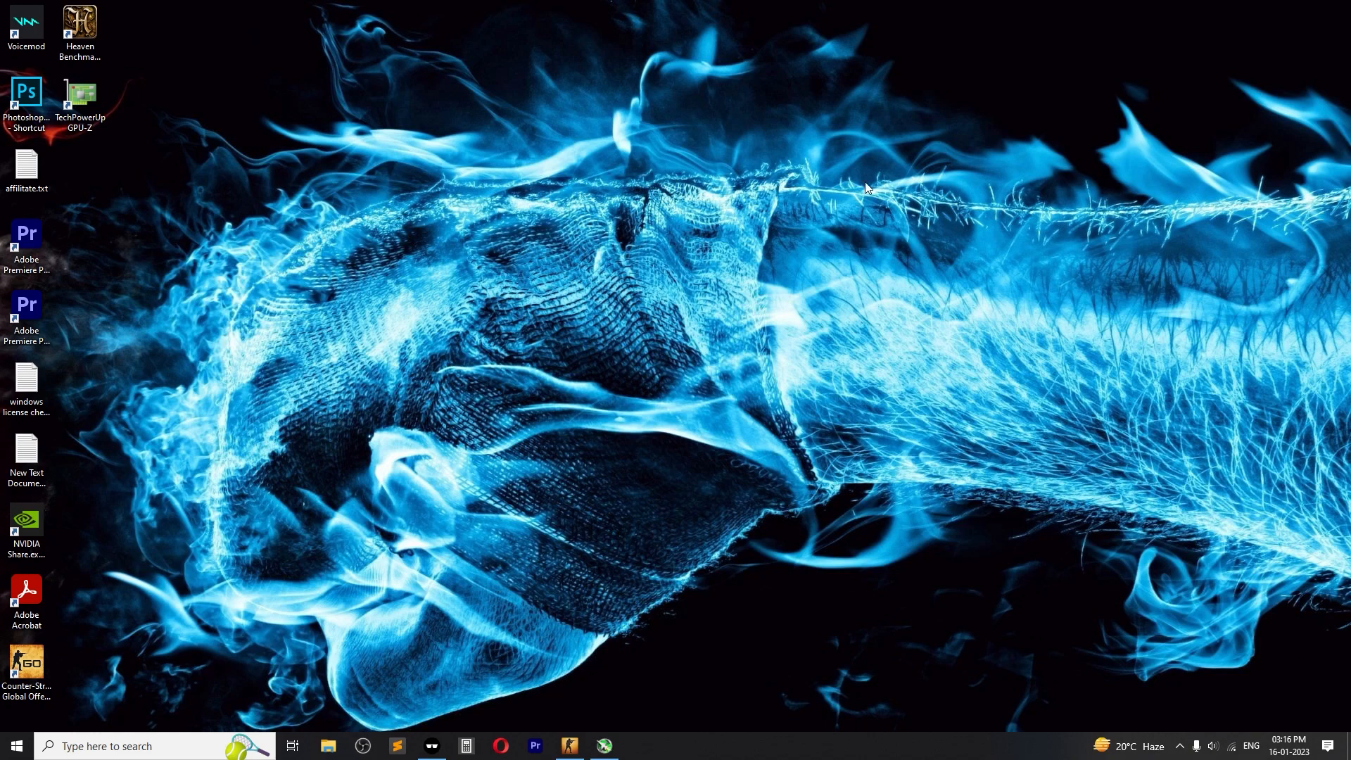
{"action": "mouse_move", "coordinate": [727, 445]}
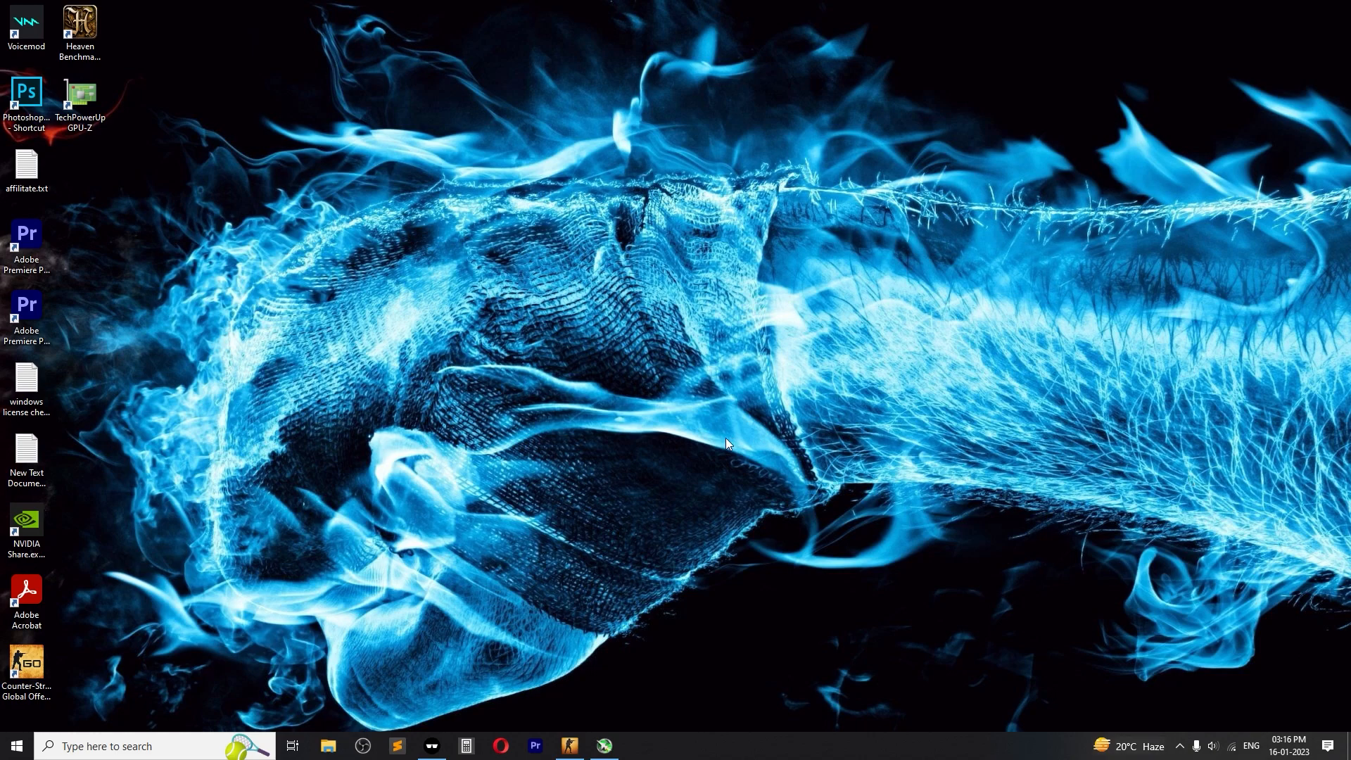
{"action": "mouse_move", "coordinate": [843, 515]}
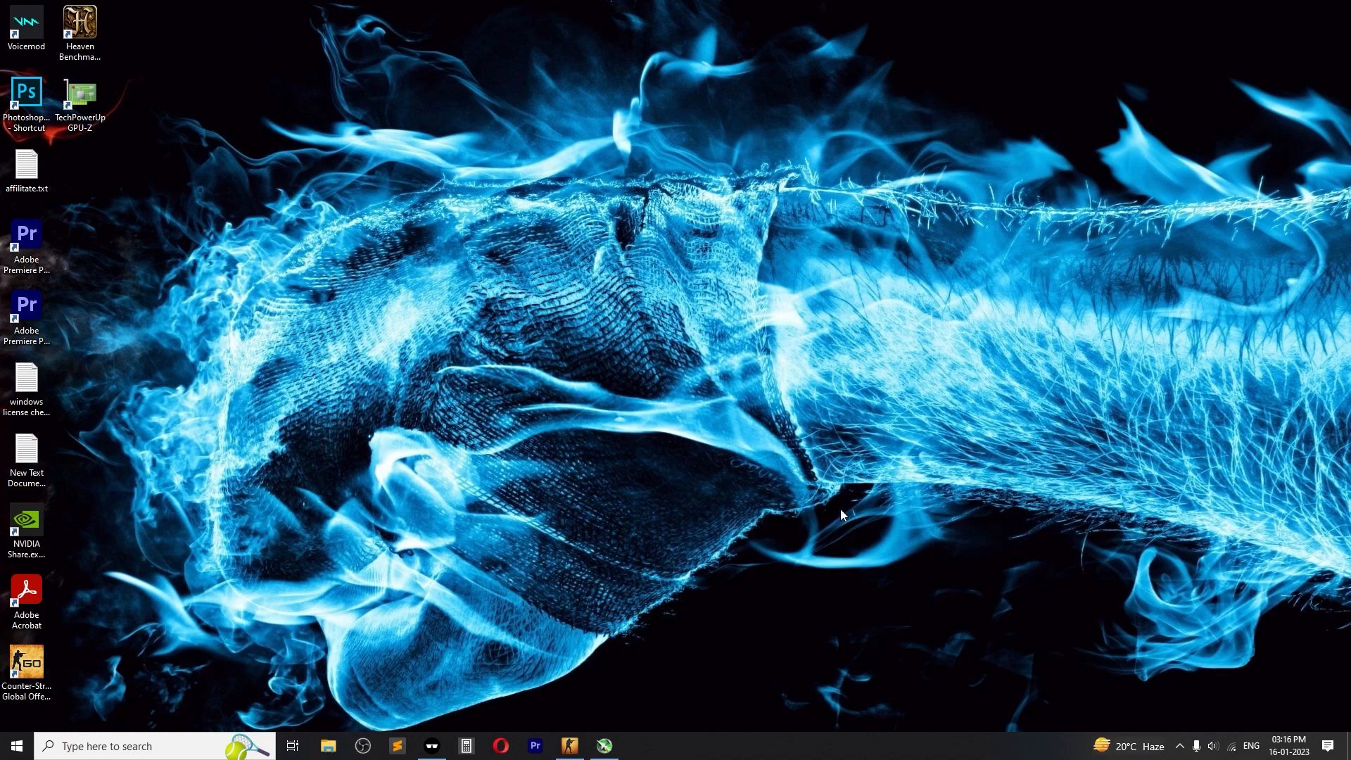